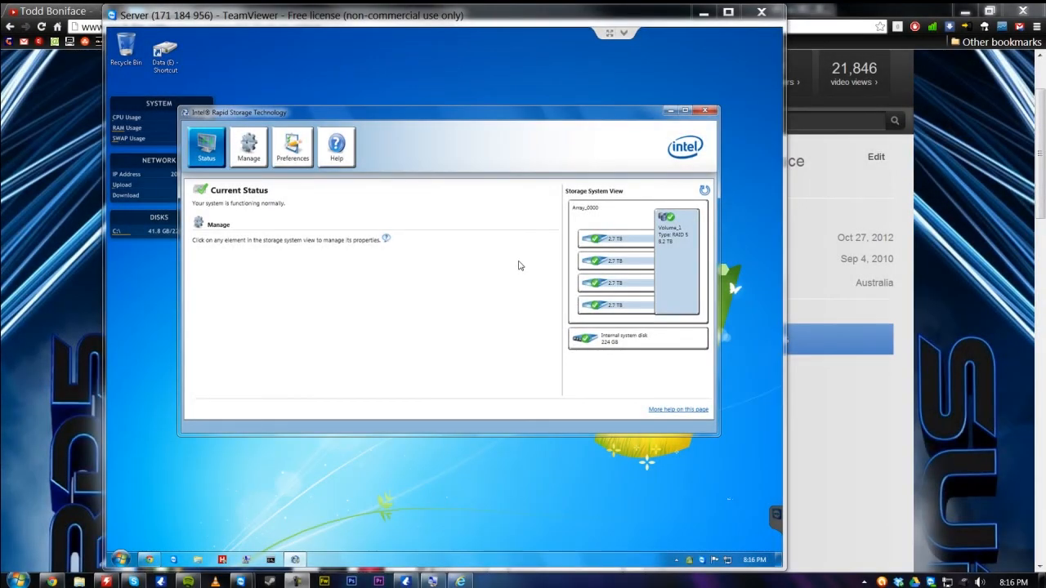
{"action": "mouse_move", "coordinate": [526, 235]}
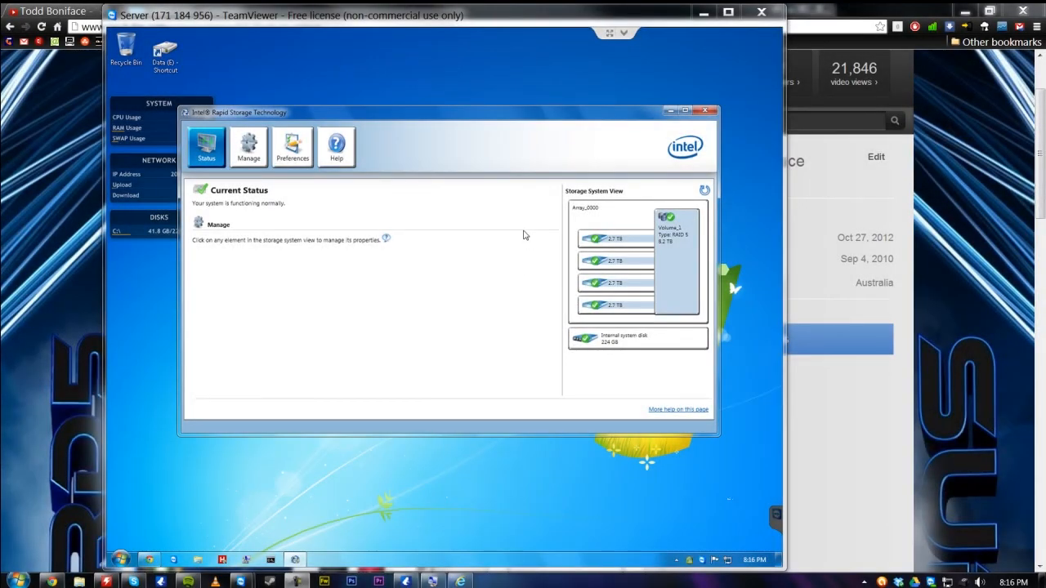
{"action": "mouse_move", "coordinate": [487, 222]}
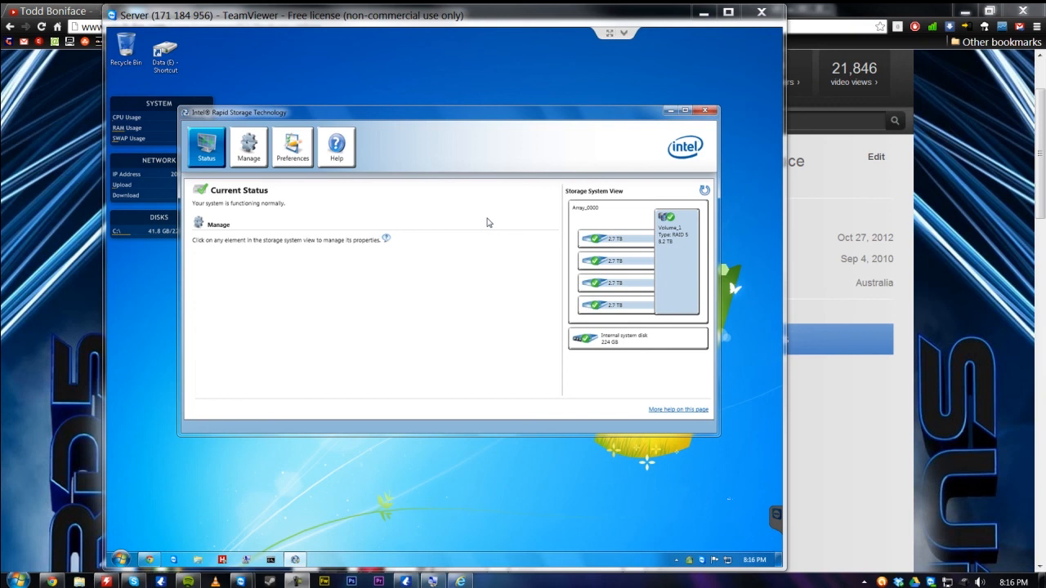
{"action": "mouse_move", "coordinate": [428, 173]}
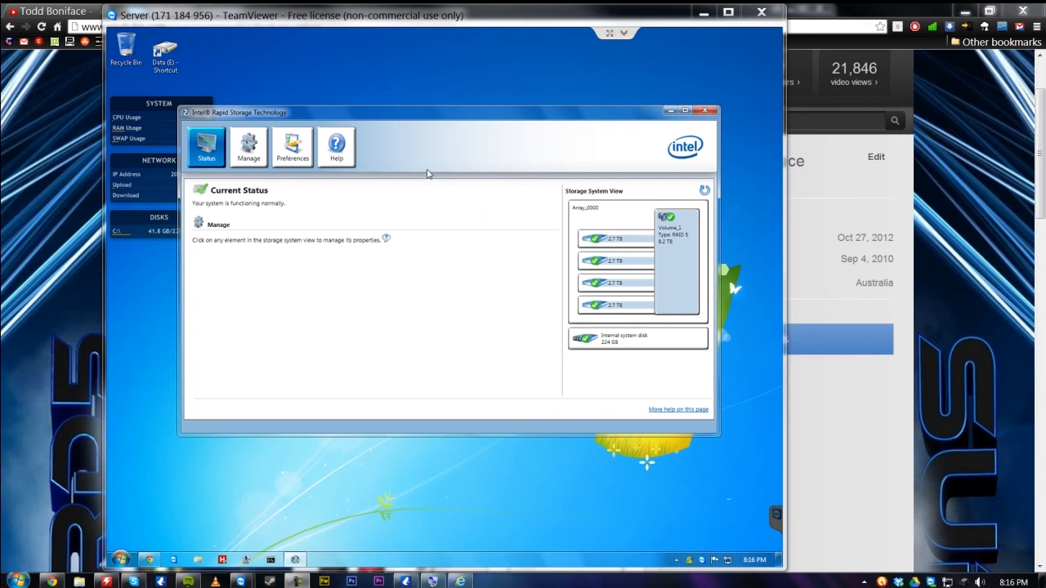
{"action": "mouse_move", "coordinate": [464, 217]}
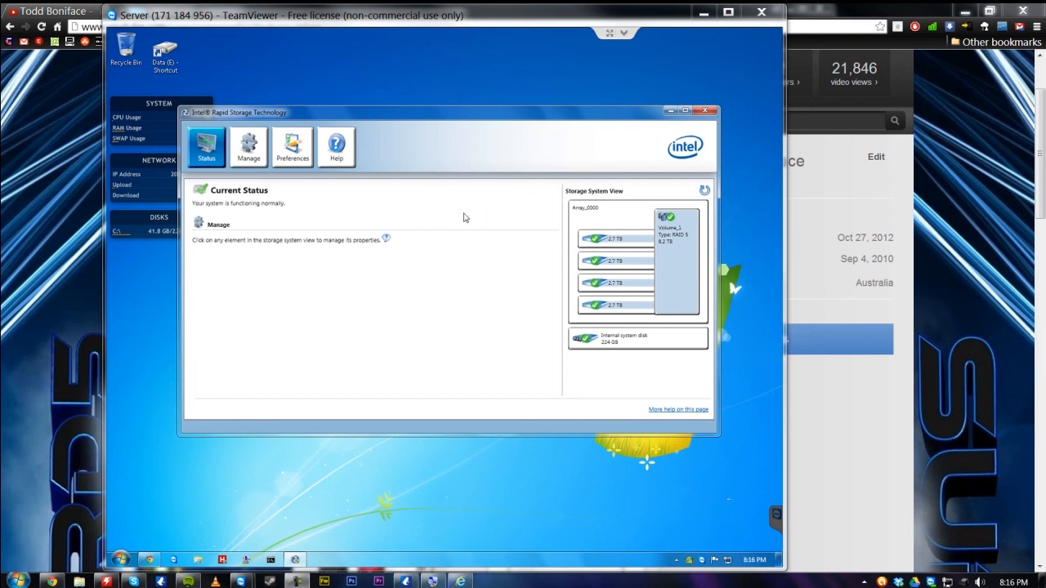
{"action": "mouse_move", "coordinate": [494, 219]}
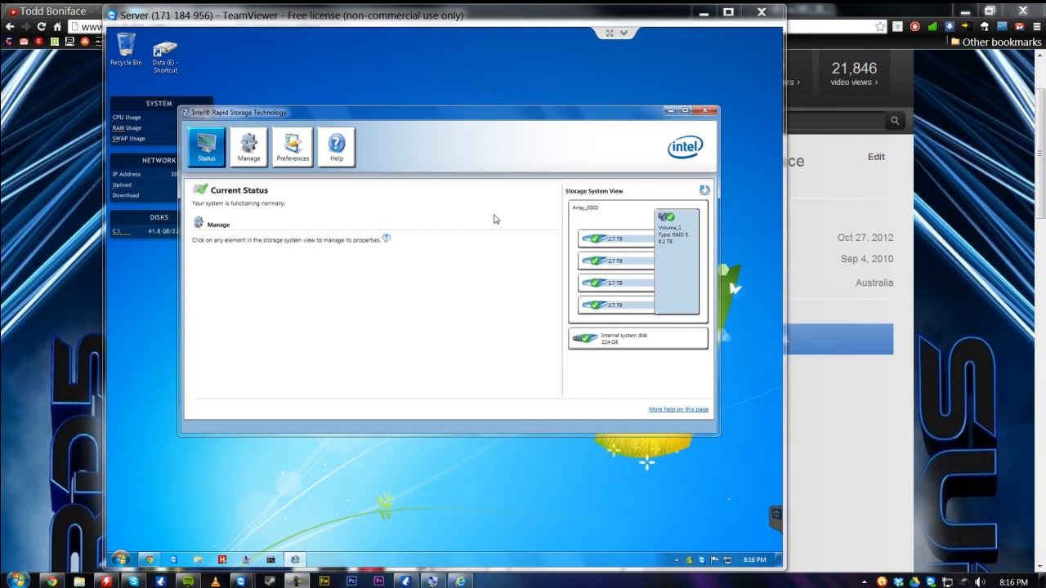
{"action": "mouse_move", "coordinate": [582, 246]}
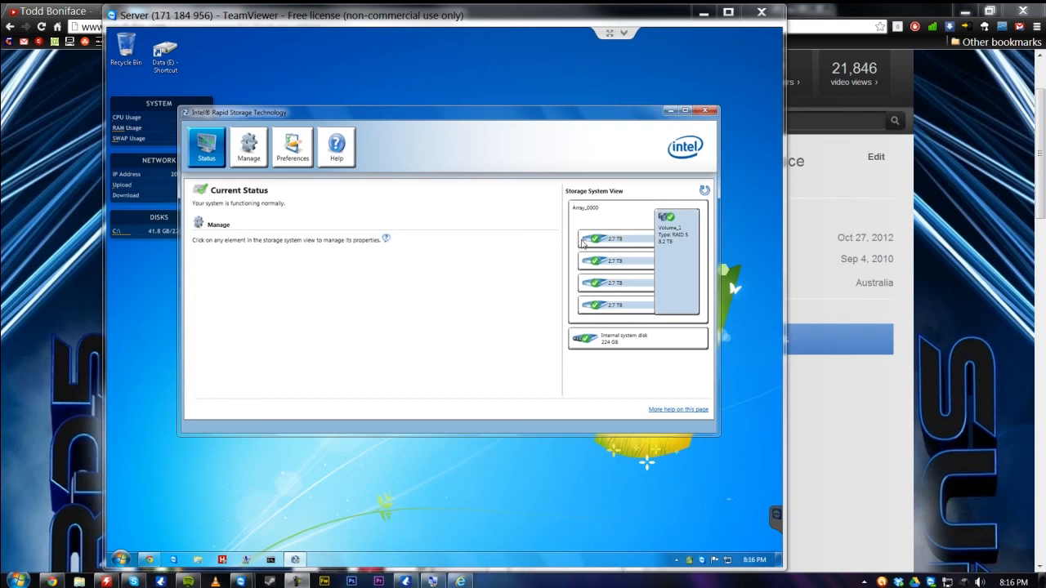
{"action": "mouse_move", "coordinate": [576, 353]}
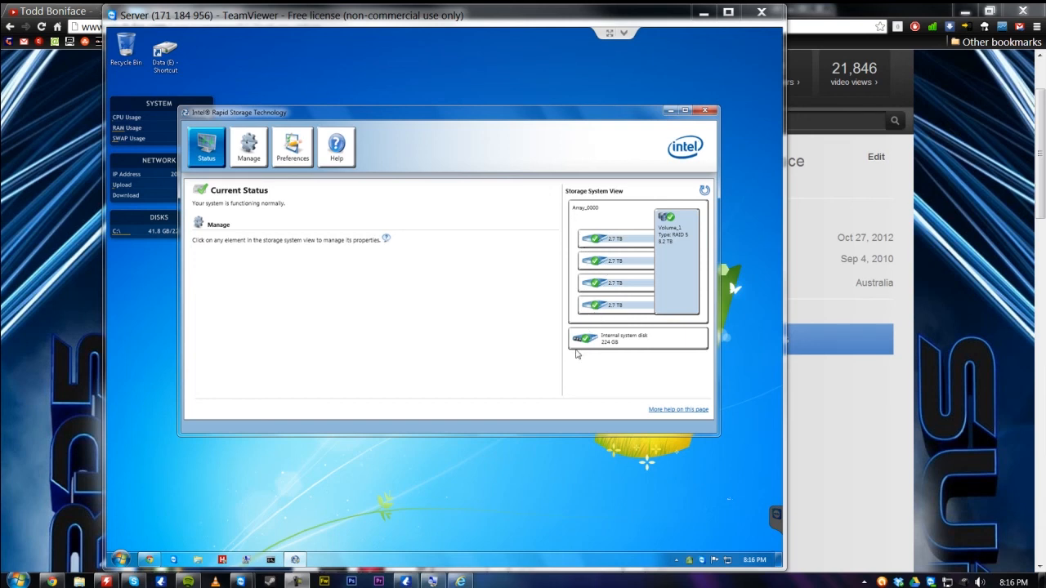
{"action": "mouse_move", "coordinate": [527, 275]}
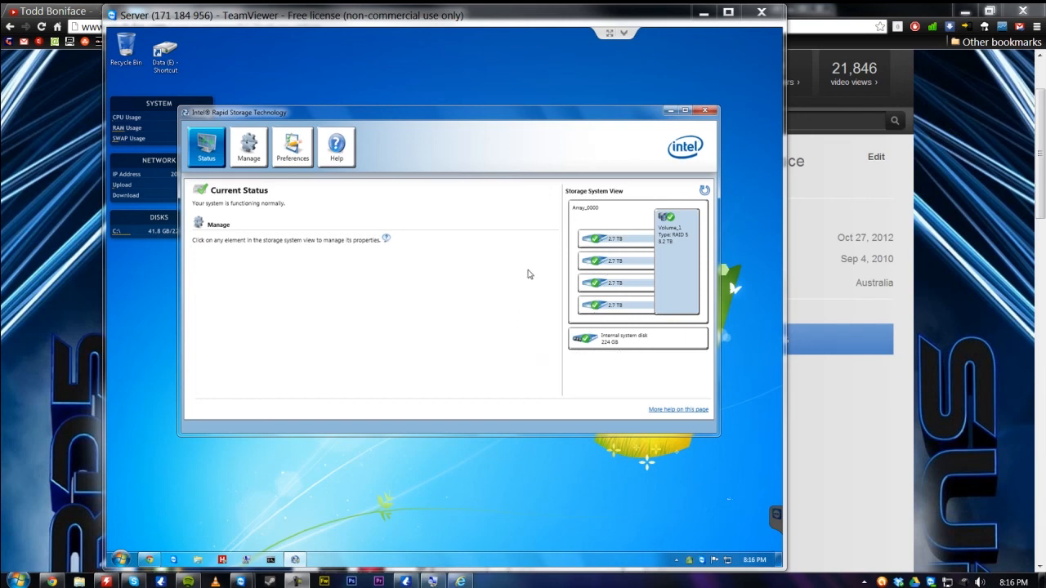
{"action": "mouse_move", "coordinate": [569, 237]}
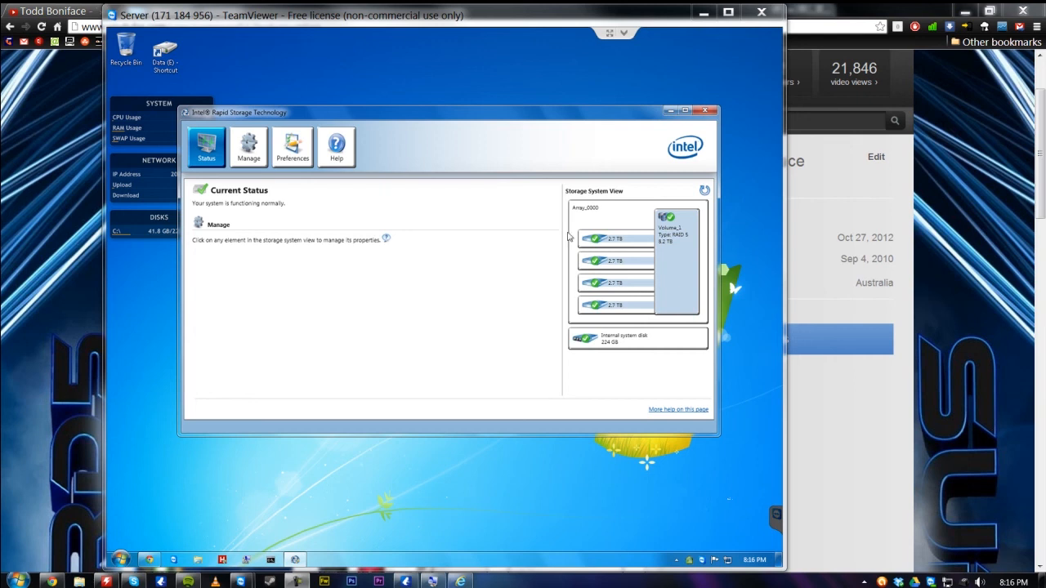
{"action": "mouse_move", "coordinate": [480, 285]}
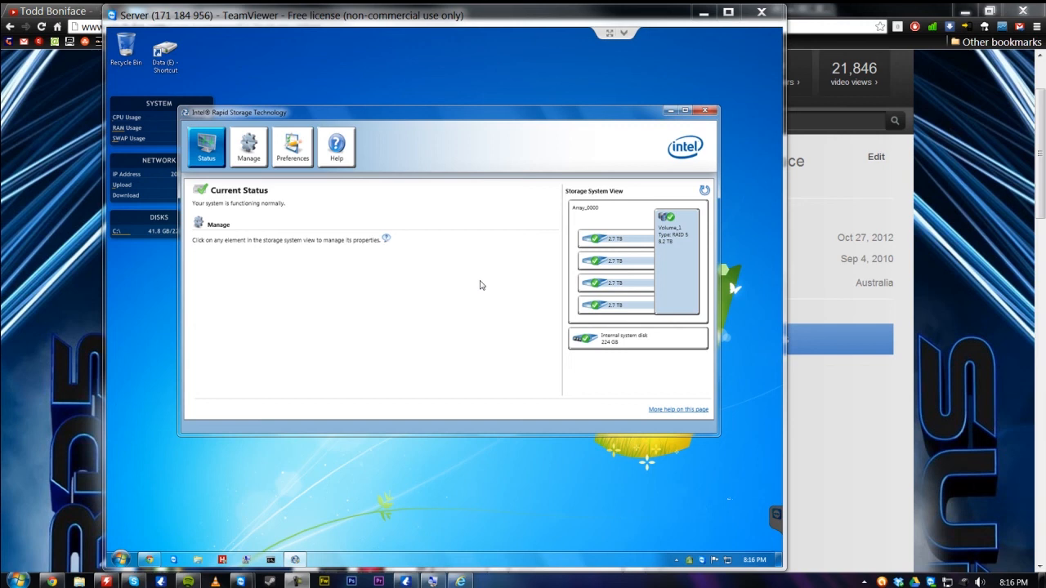
{"action": "mouse_move", "coordinate": [595, 247]}
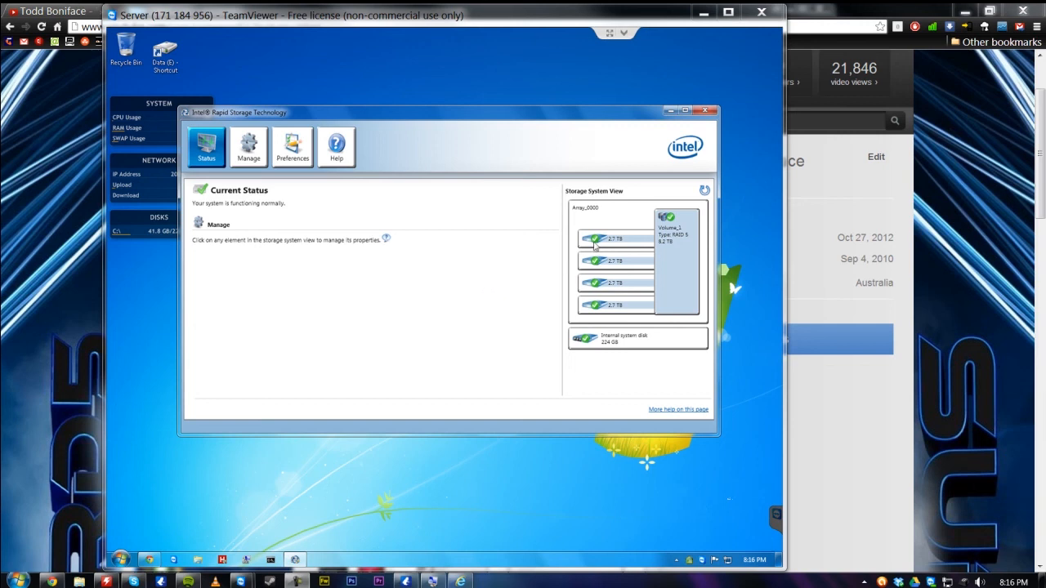
{"action": "mouse_move", "coordinate": [591, 309]}
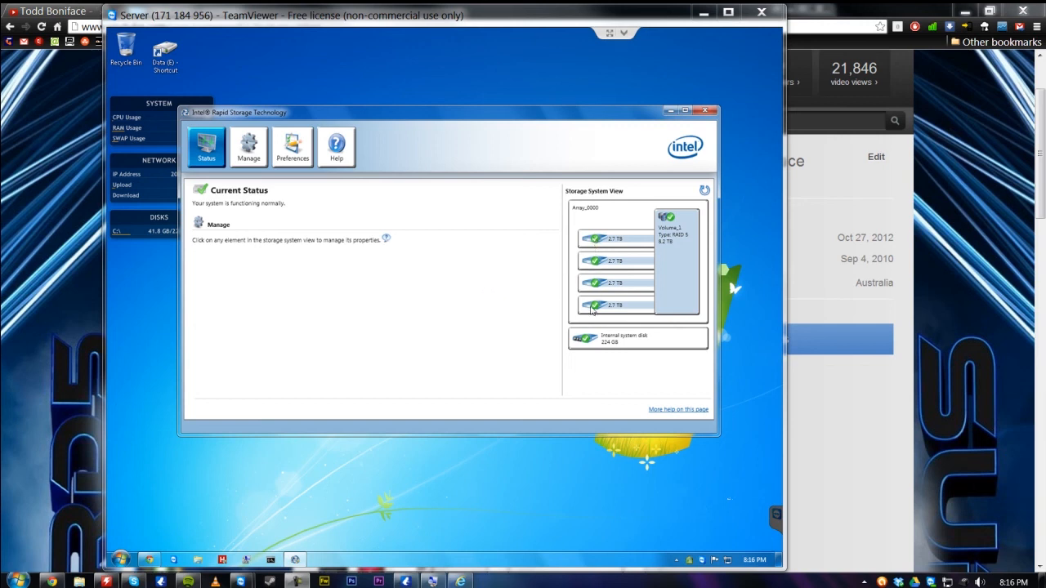
{"action": "mouse_move", "coordinate": [491, 307]}
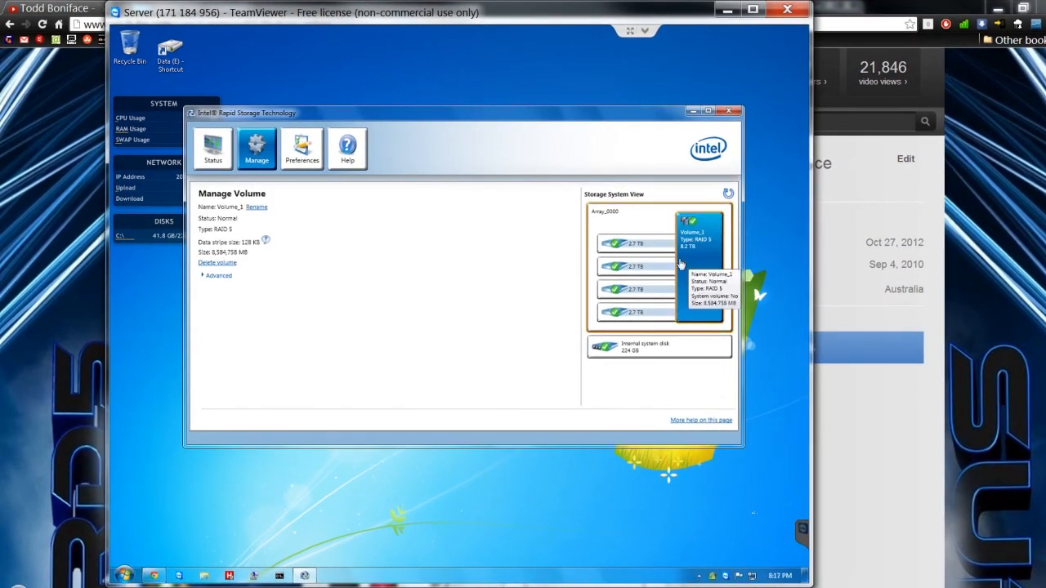
{"action": "mouse_move", "coordinate": [252, 256]}
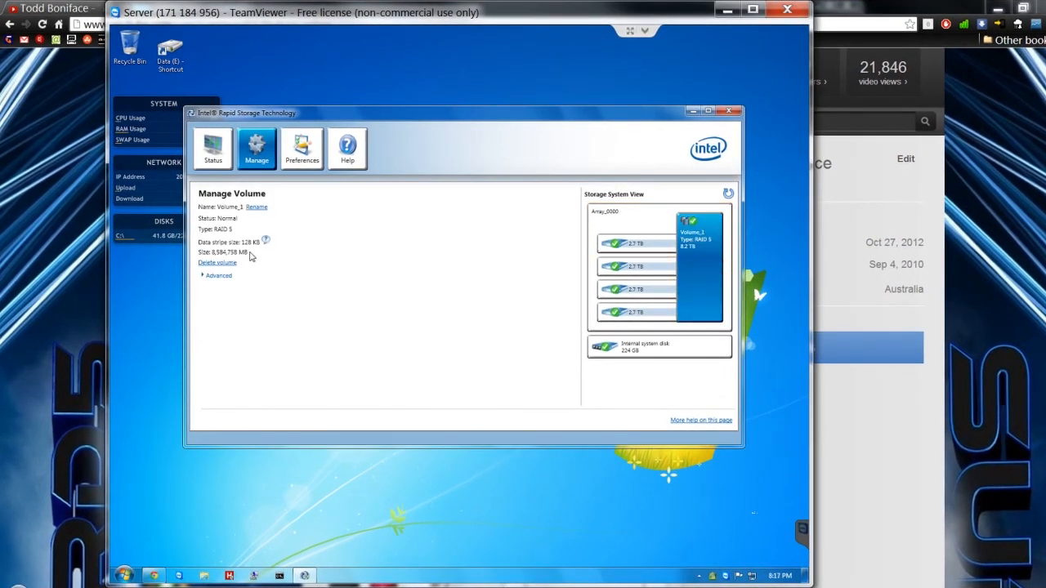
- Expand the RAID 5 volume's Advanced details showing cache, initialization, verification and sector sizes
{"action": "left_click", "coordinate": [217, 274]}
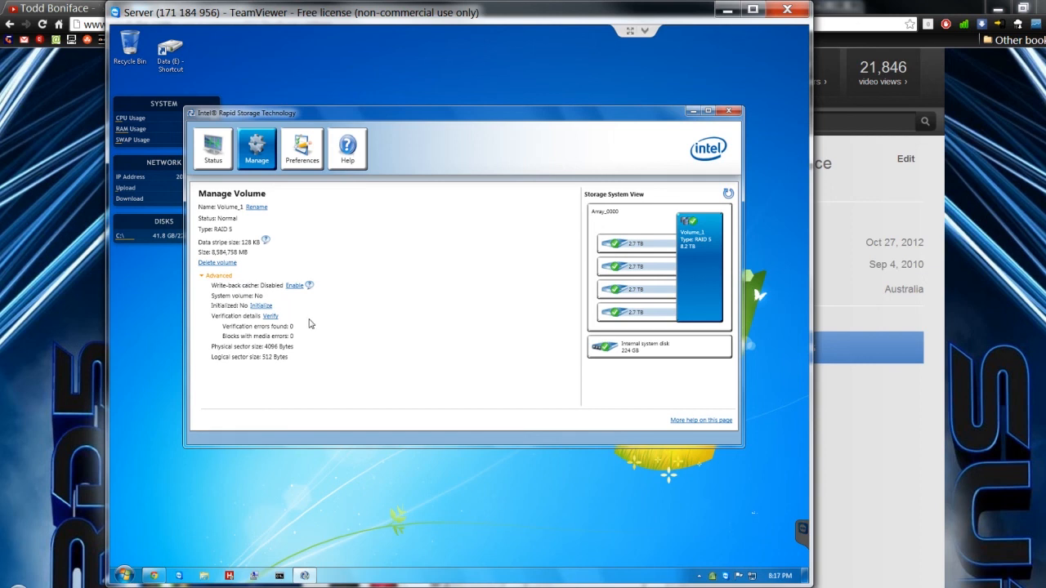
{"action": "mouse_move", "coordinate": [292, 359]}
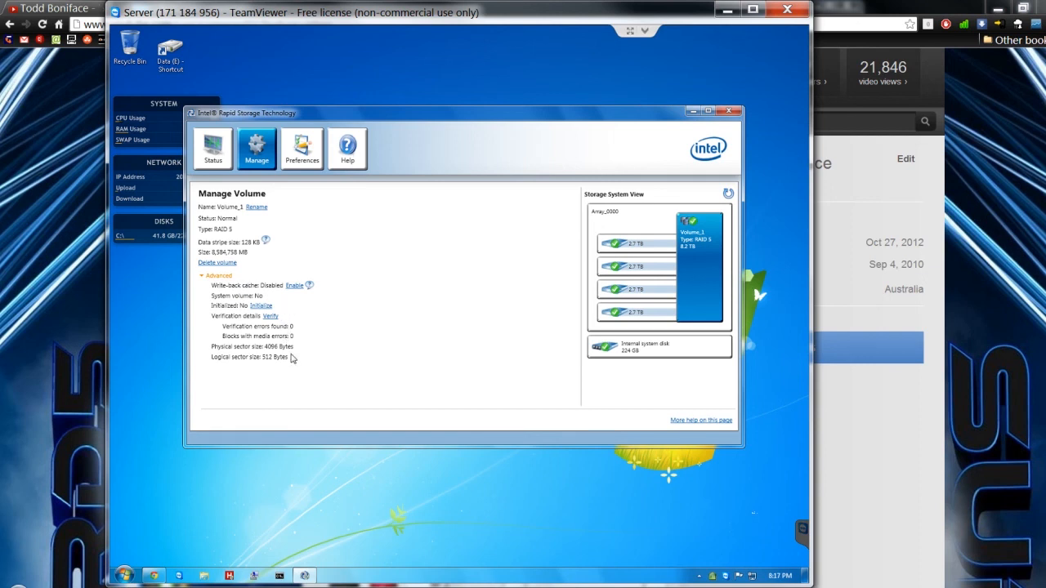
{"action": "mouse_move", "coordinate": [332, 363]}
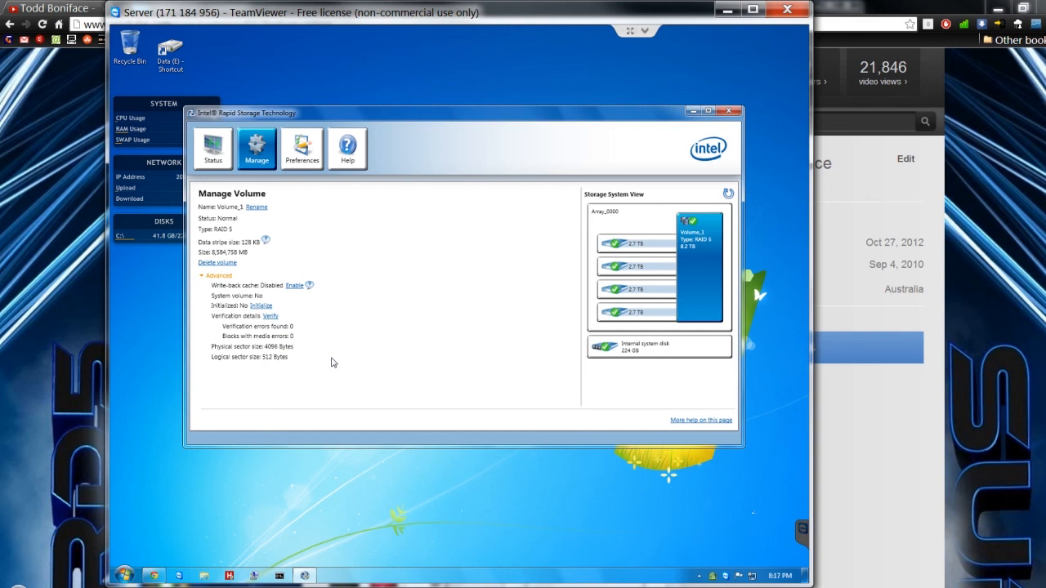
{"action": "mouse_move", "coordinate": [333, 362]}
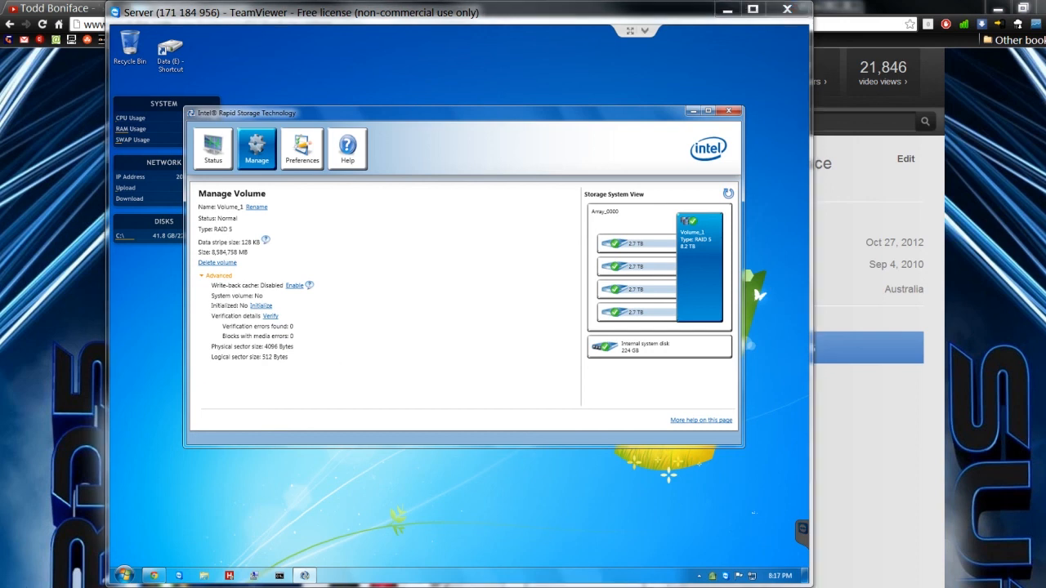
{"action": "mouse_move", "coordinate": [438, 320]}
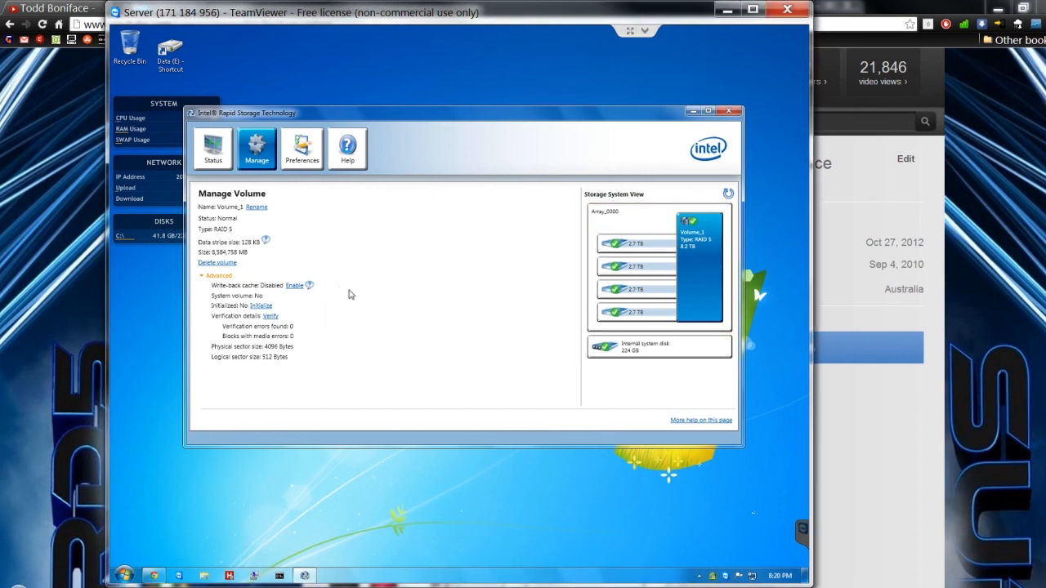
{"action": "mouse_move", "coordinate": [320, 271]}
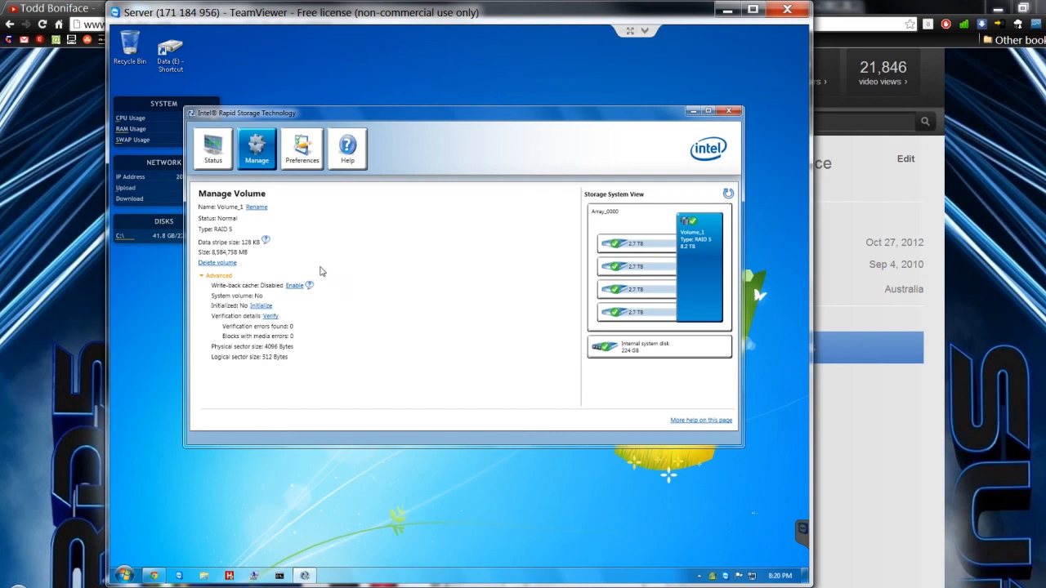
{"action": "mouse_move", "coordinate": [425, 288]}
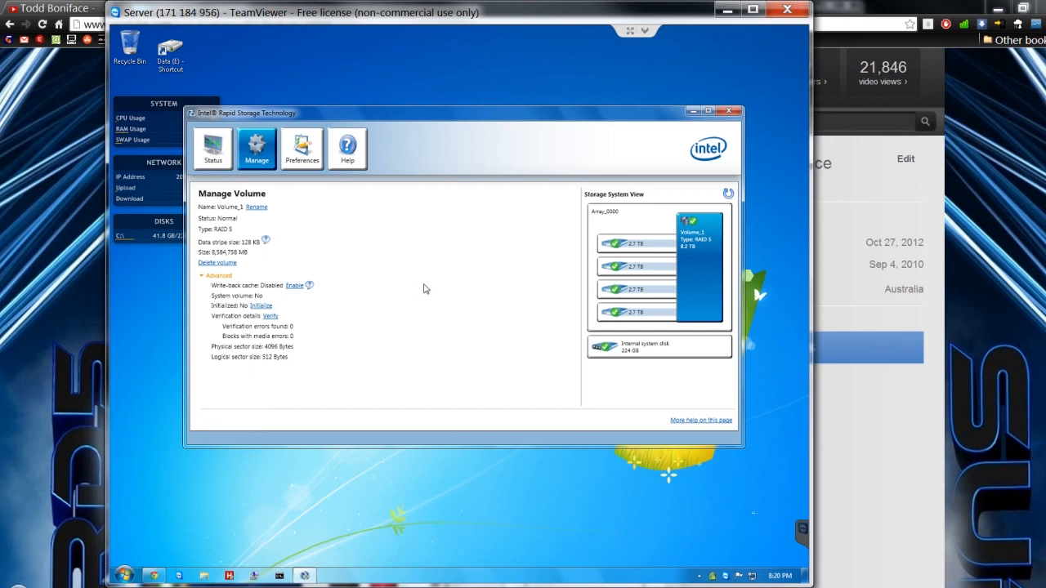
{"action": "mouse_move", "coordinate": [242, 428]}
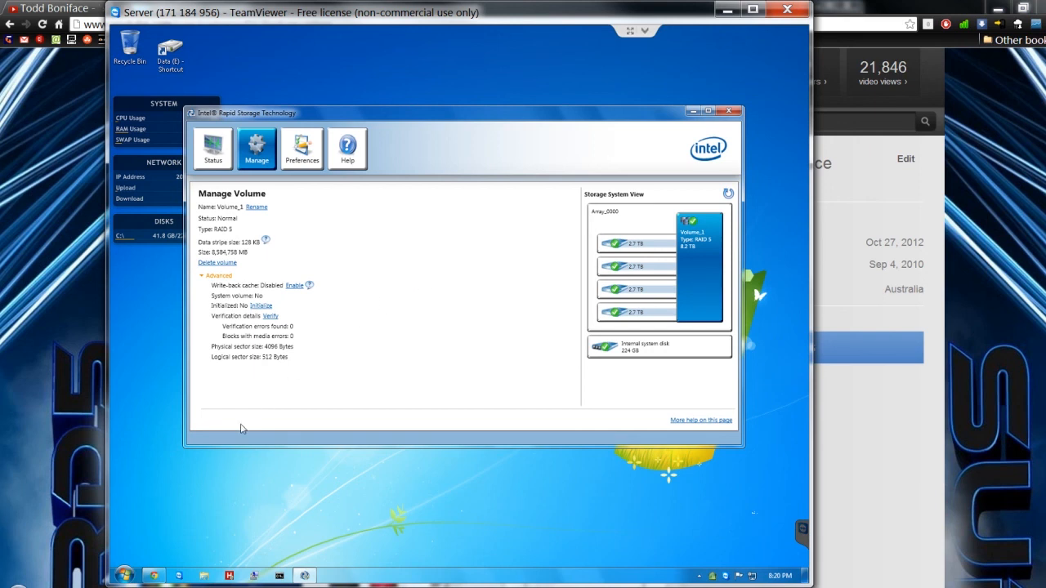
- Launch HD Tune from the Start menu search 'hd' and approve the UAC prompt
{"action": "left_click", "coordinate": [123, 575]}
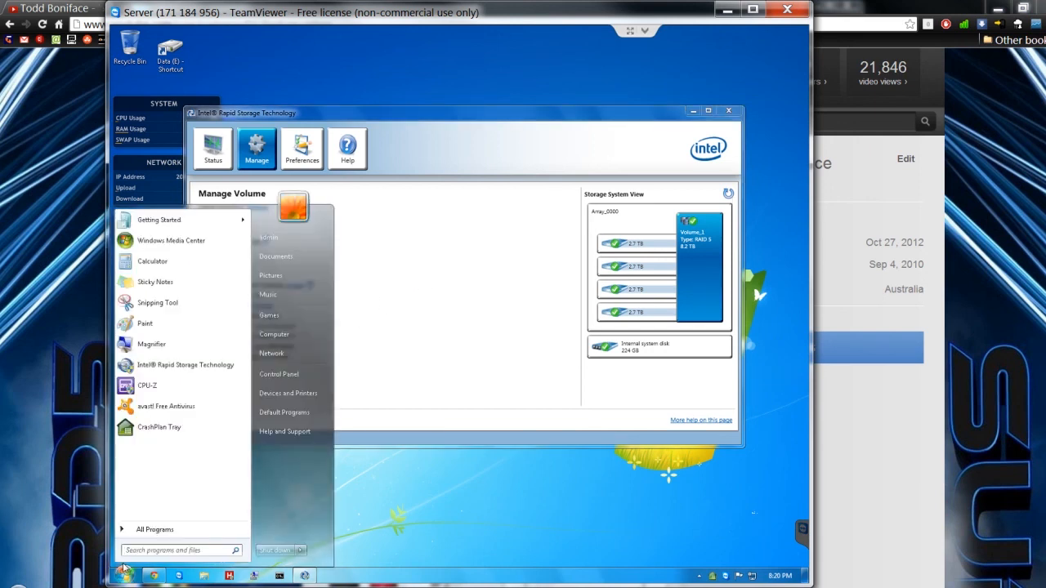
{"action": "type", "text": "hd"}
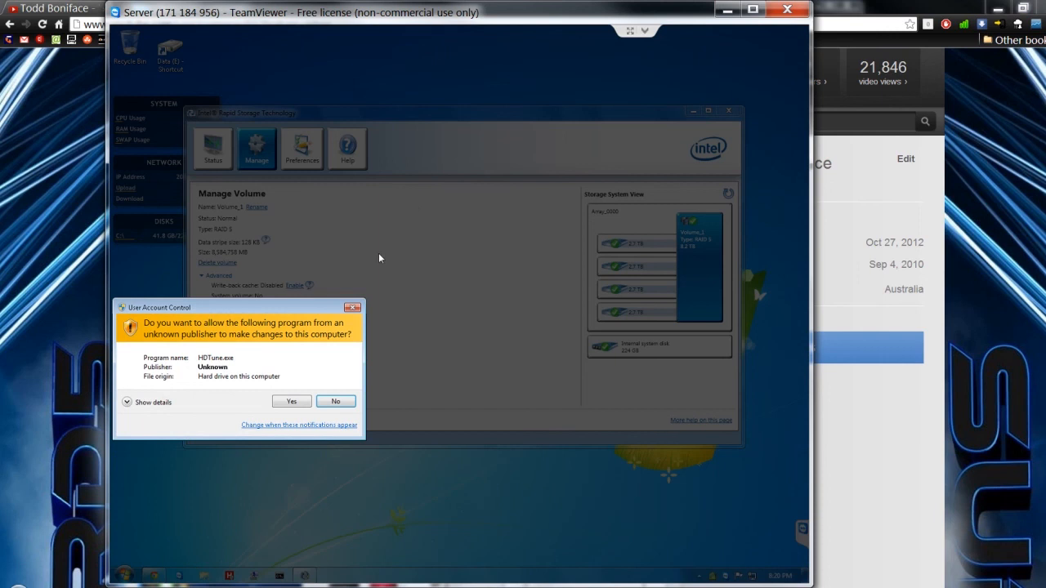
{"action": "left_click", "coordinate": [291, 402]}
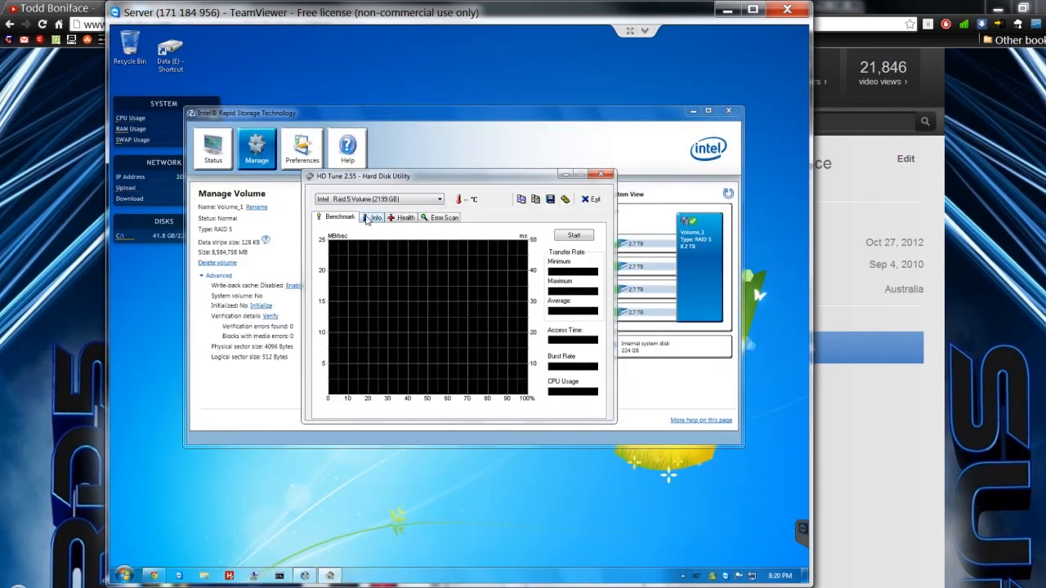
- Run the transfer-rate benchmark on the RAID 5 volume, then stop it once results show
{"action": "left_click", "coordinate": [572, 235]}
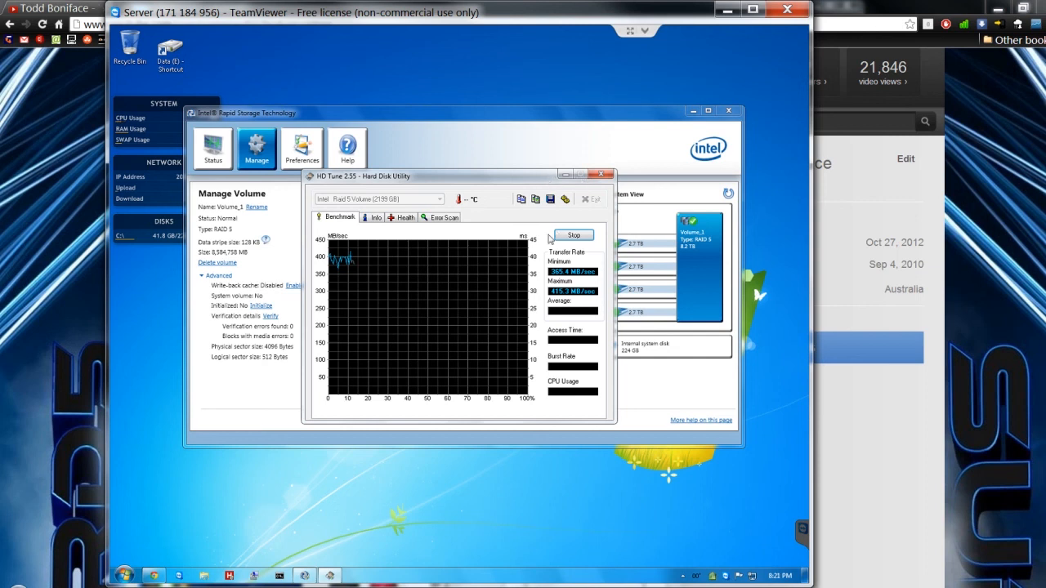
{"action": "mouse_move", "coordinate": [556, 297]}
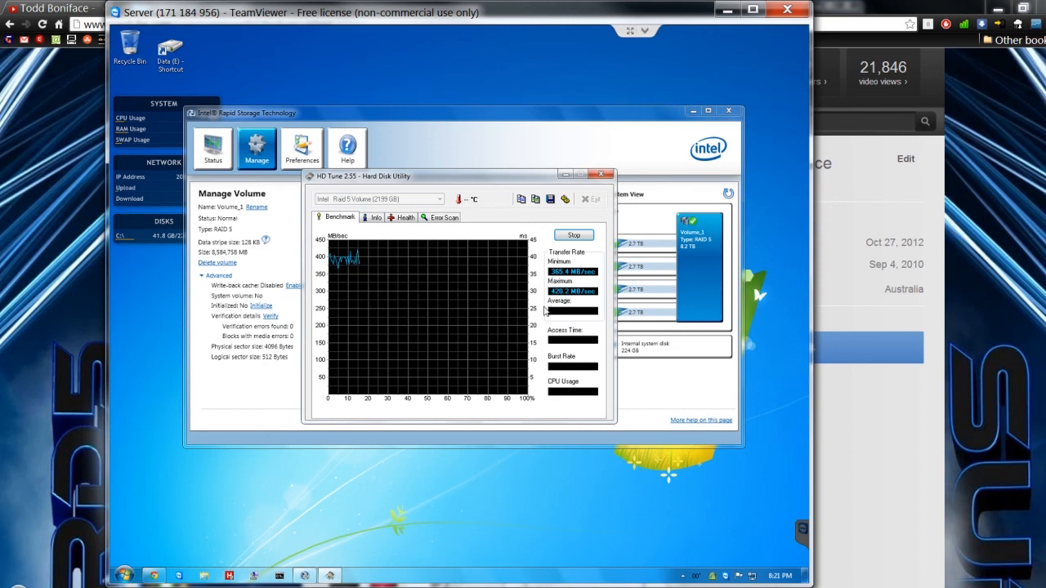
{"action": "mouse_move", "coordinate": [533, 324]}
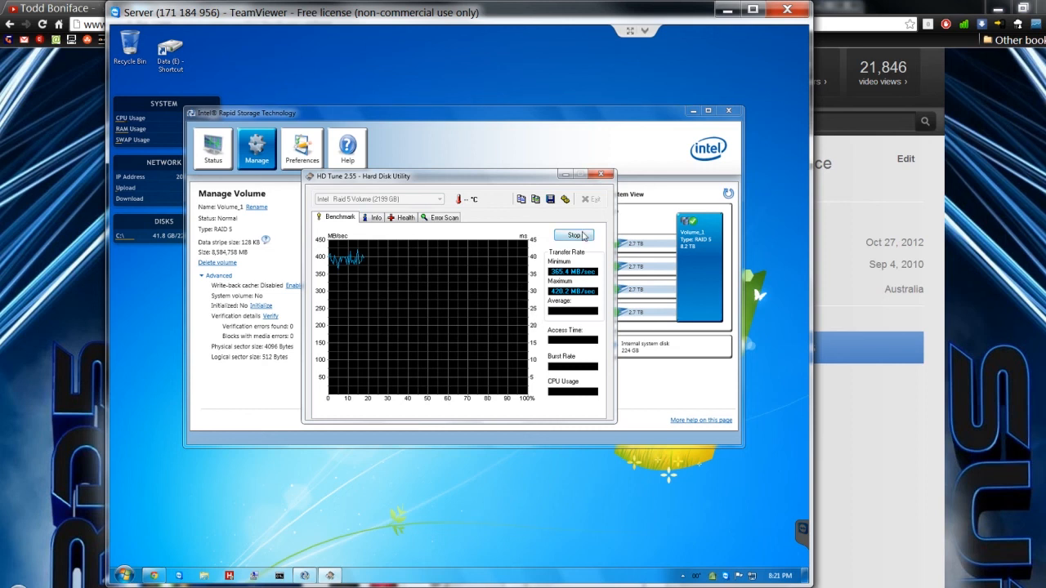
{"action": "left_click", "coordinate": [404, 217]}
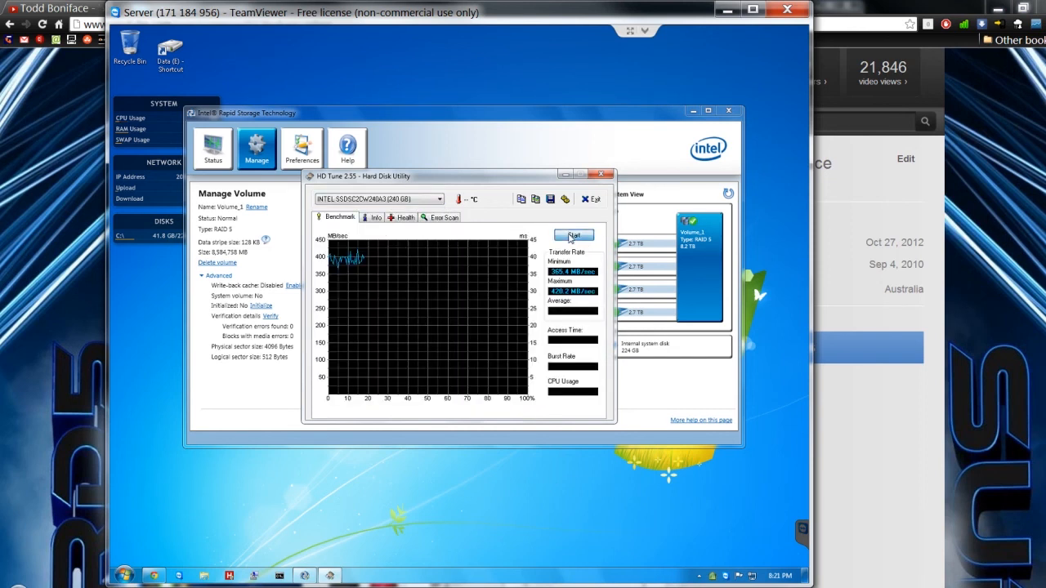
{"action": "left_click", "coordinate": [572, 235]}
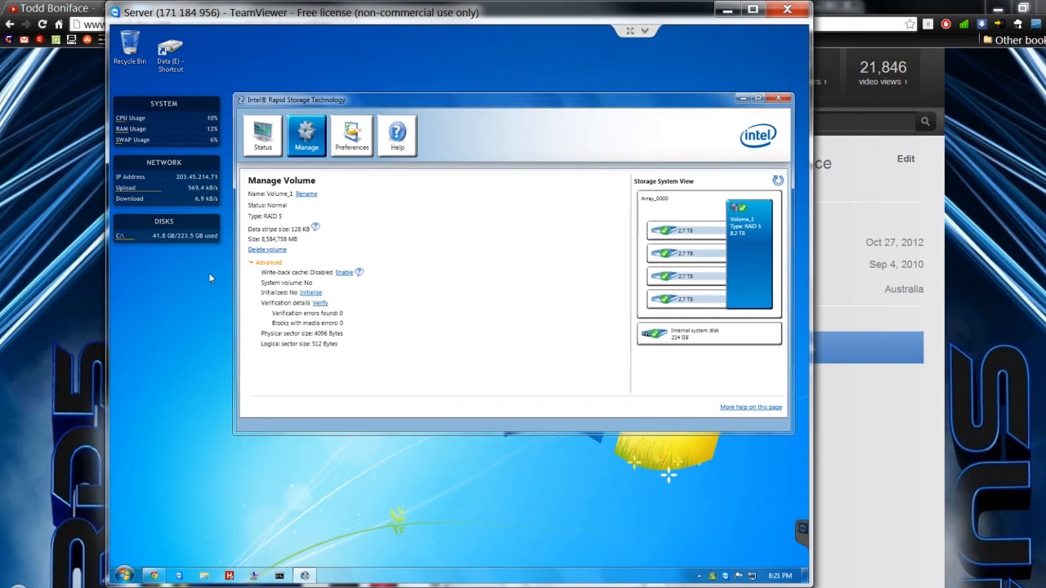
{"action": "mouse_move", "coordinate": [229, 228]}
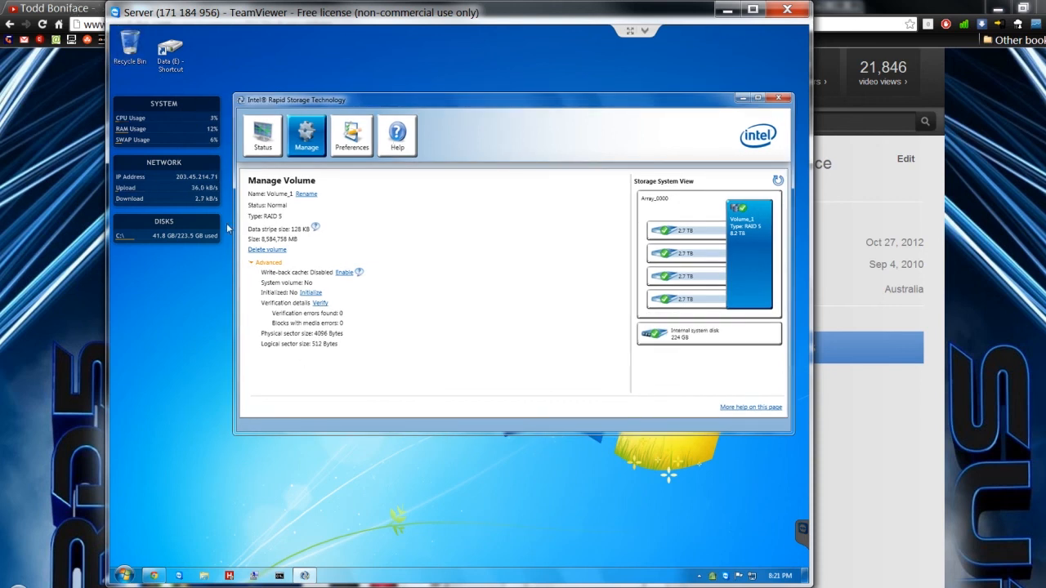
{"action": "mouse_move", "coordinate": [195, 460]}
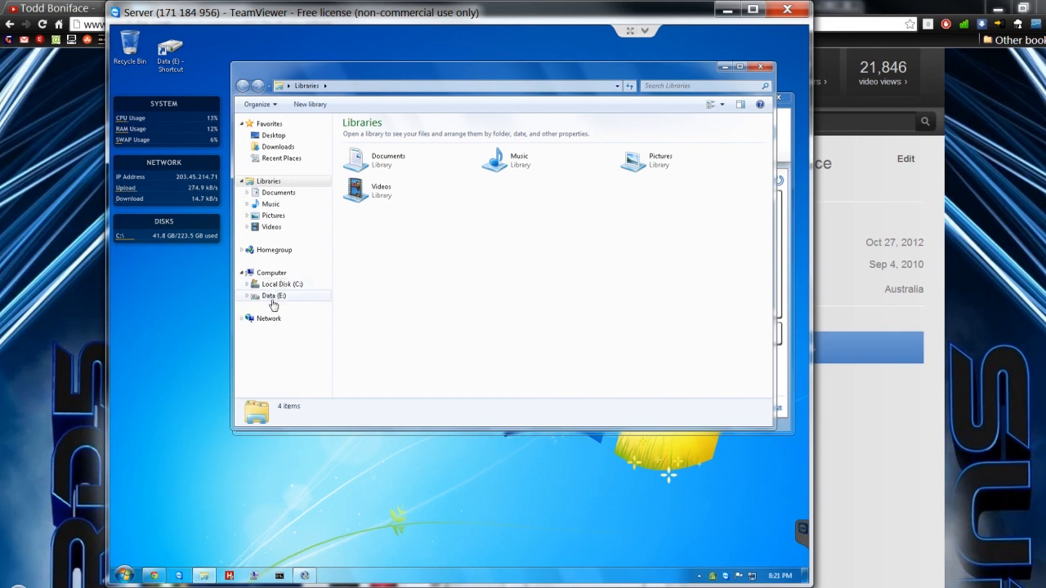
- Show the server's drives C: and Data (E:, 8.18 TB), then go to the Documents library
{"action": "left_click", "coordinate": [271, 271]}
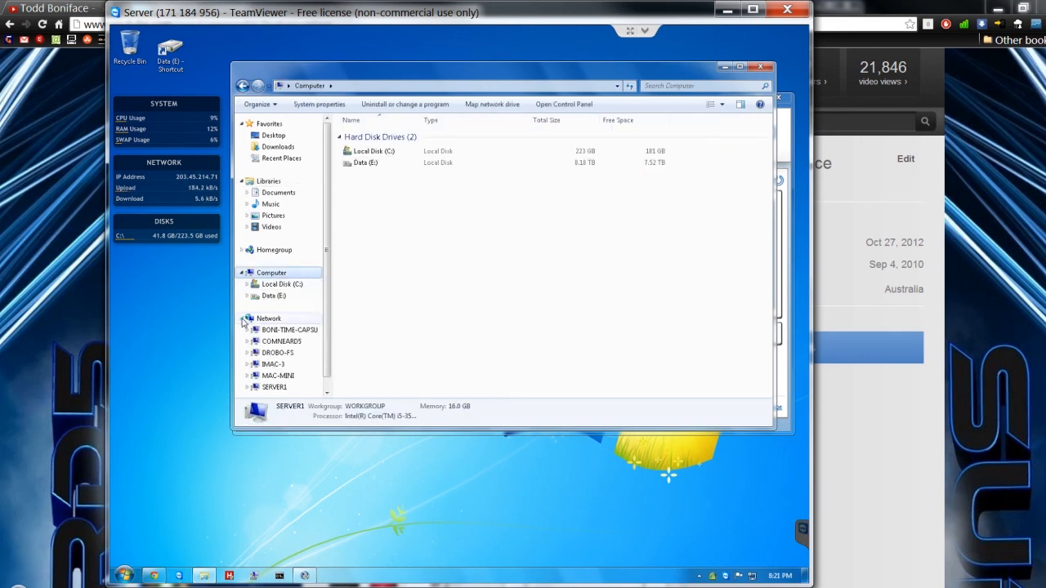
{"action": "left_click", "coordinate": [242, 317]}
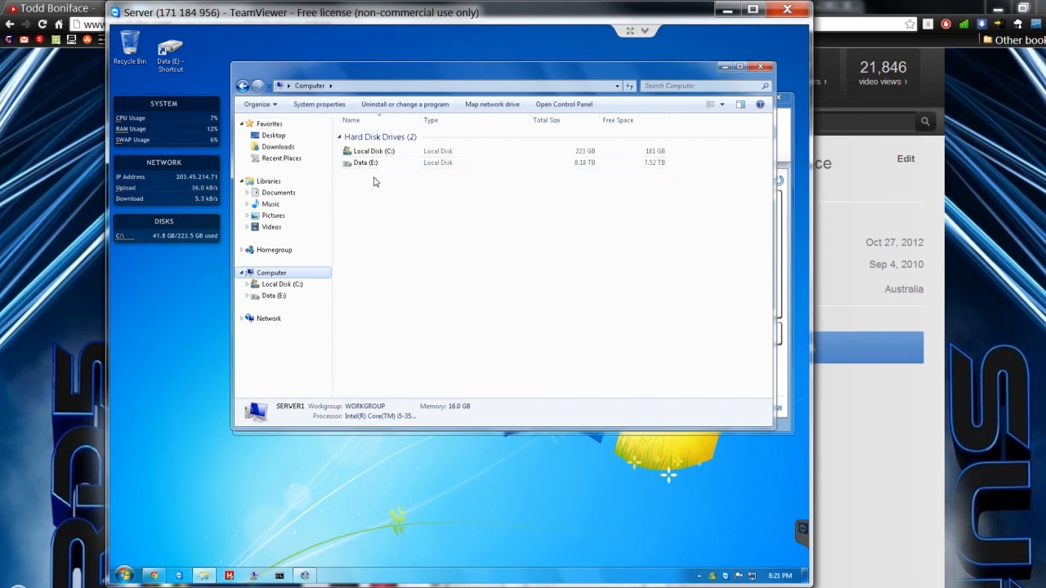
{"action": "mouse_move", "coordinate": [362, 164]}
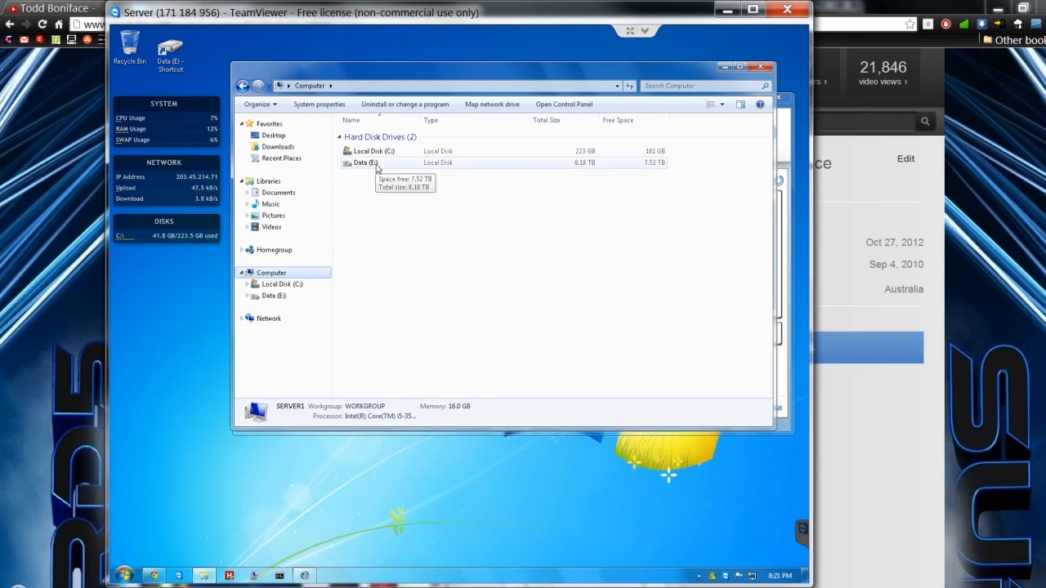
{"action": "left_click", "coordinate": [278, 193]}
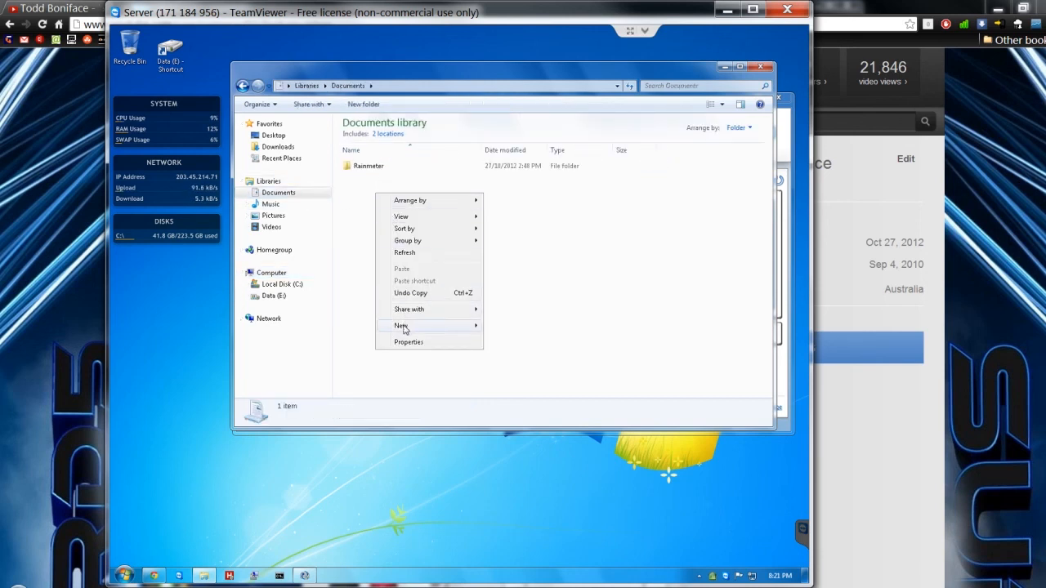
- Create a new folder named Test in the Documents library beside Rainmeter
{"action": "left_click", "coordinate": [402, 325]}
{"action": "type", "text": "Test"}
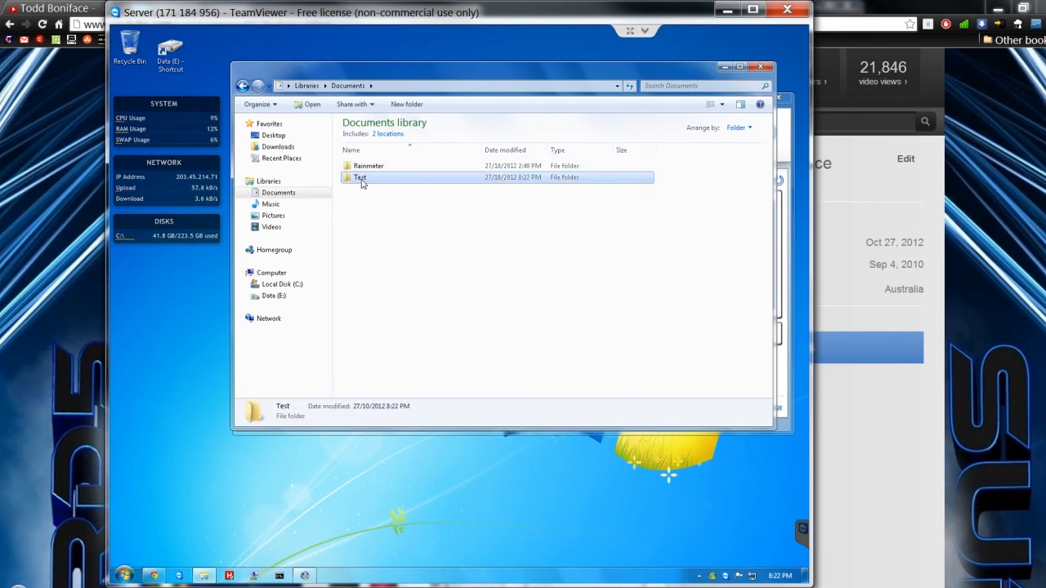
{"action": "mouse_move", "coordinate": [389, 432]}
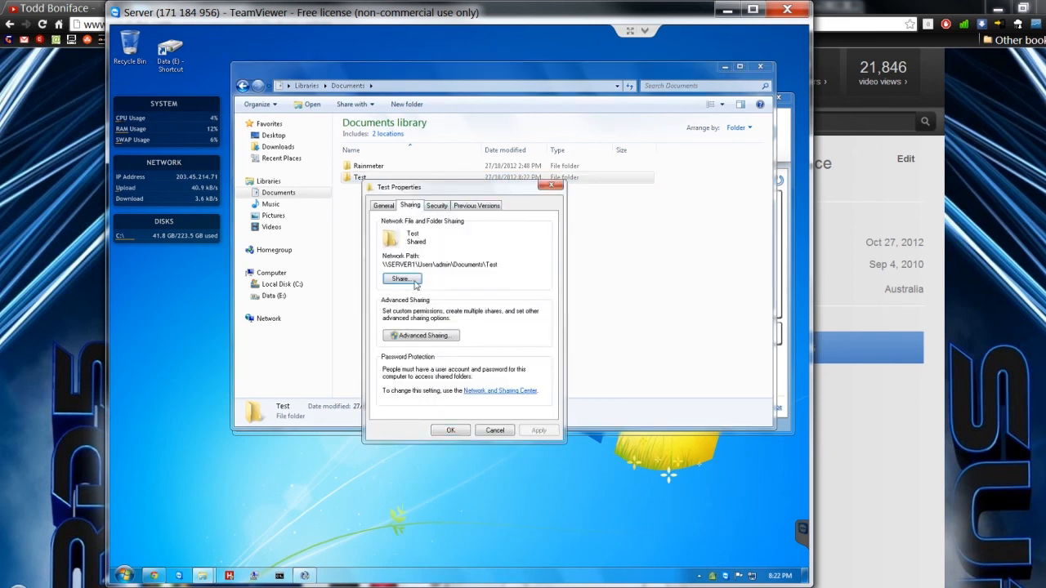
- Enable Advanced Sharing on the Test folder and add the share user to its permissions
{"action": "left_click", "coordinate": [422, 335]}
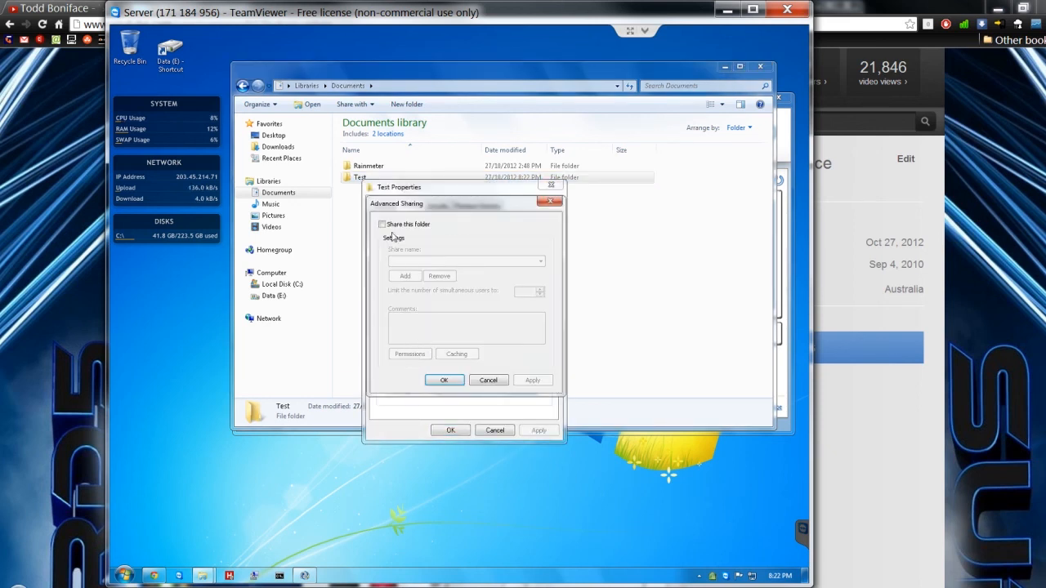
{"action": "left_click", "coordinate": [382, 224]}
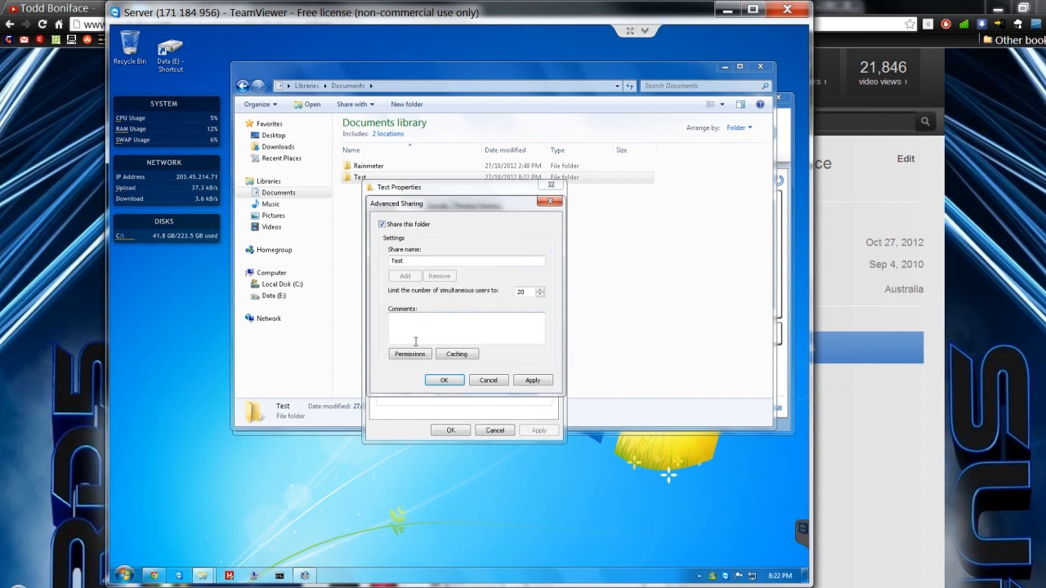
{"action": "left_click", "coordinate": [409, 353]}
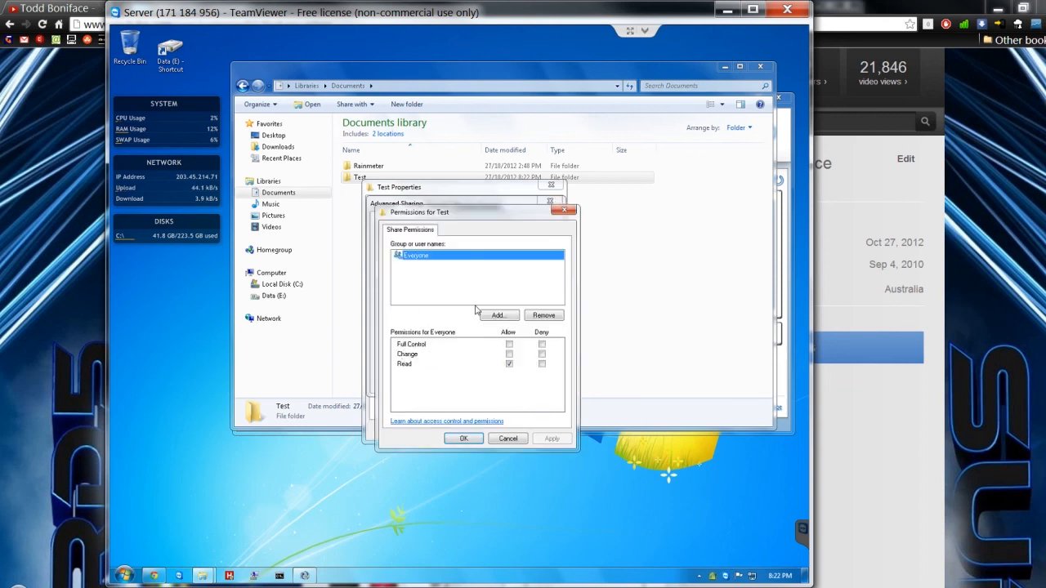
{"action": "left_click", "coordinate": [497, 316]}
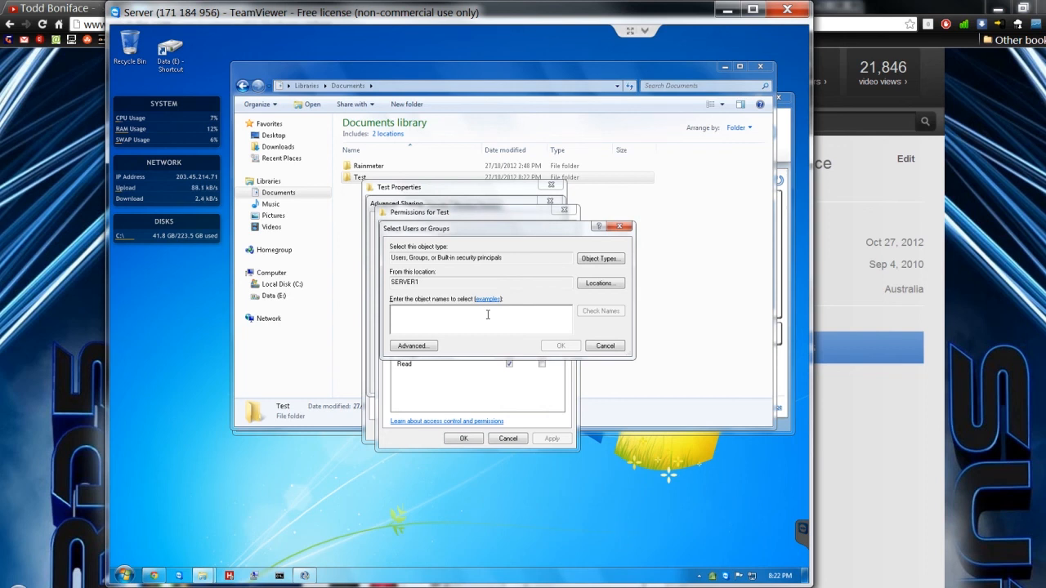
{"action": "left_click", "coordinate": [604, 346]}
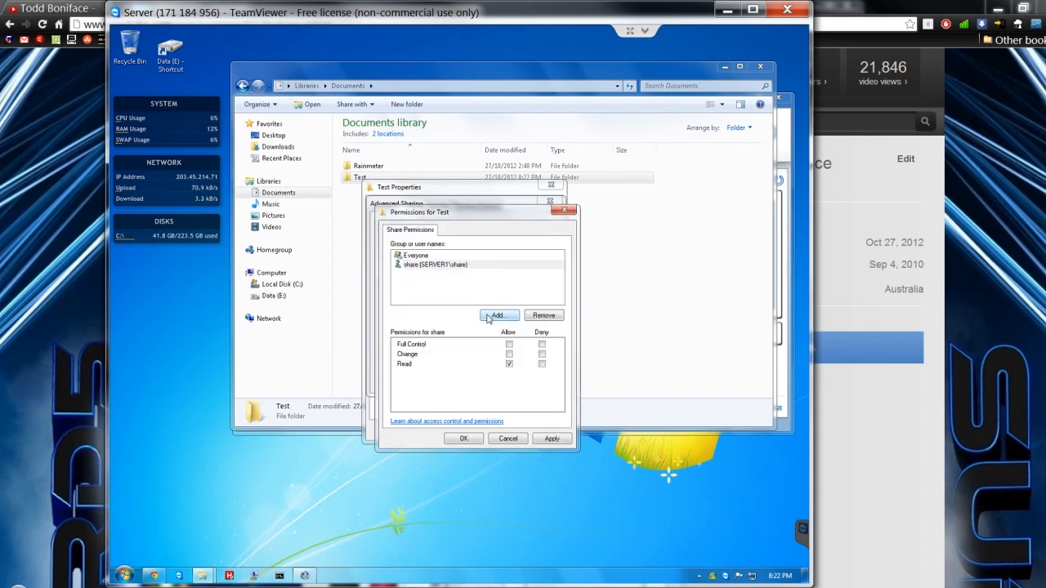
{"action": "mouse_move", "coordinate": [412, 272]}
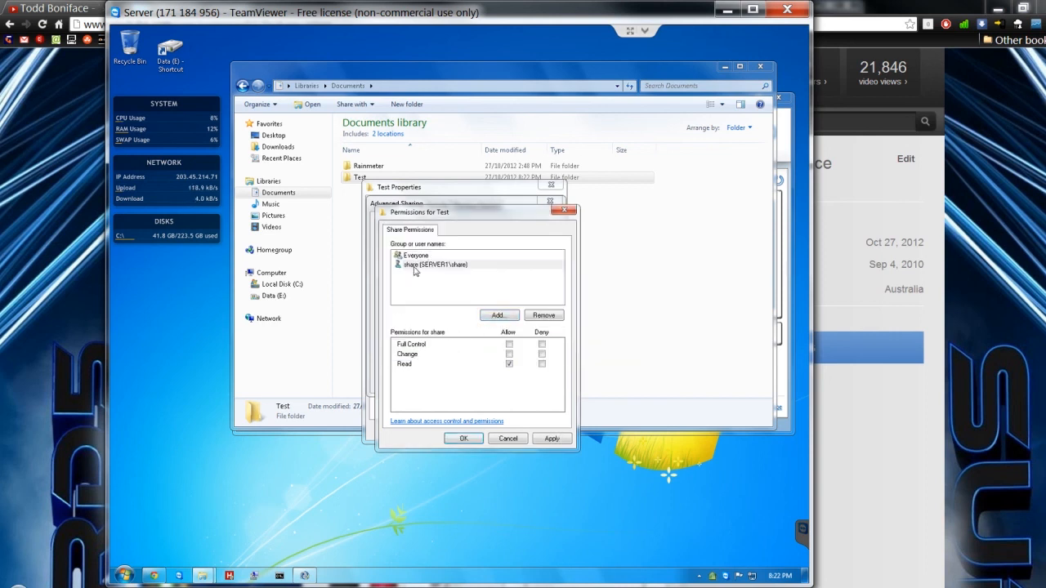
- Grant the share user Full Control and confirm the Test folder's sharing settings
{"action": "left_click", "coordinate": [435, 265]}
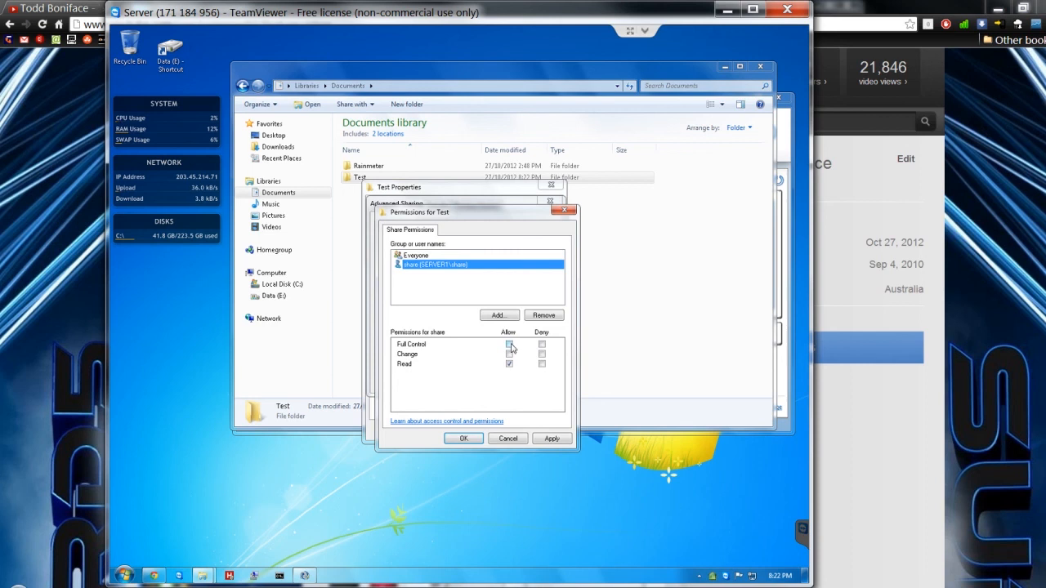
{"action": "left_click", "coordinate": [510, 343]}
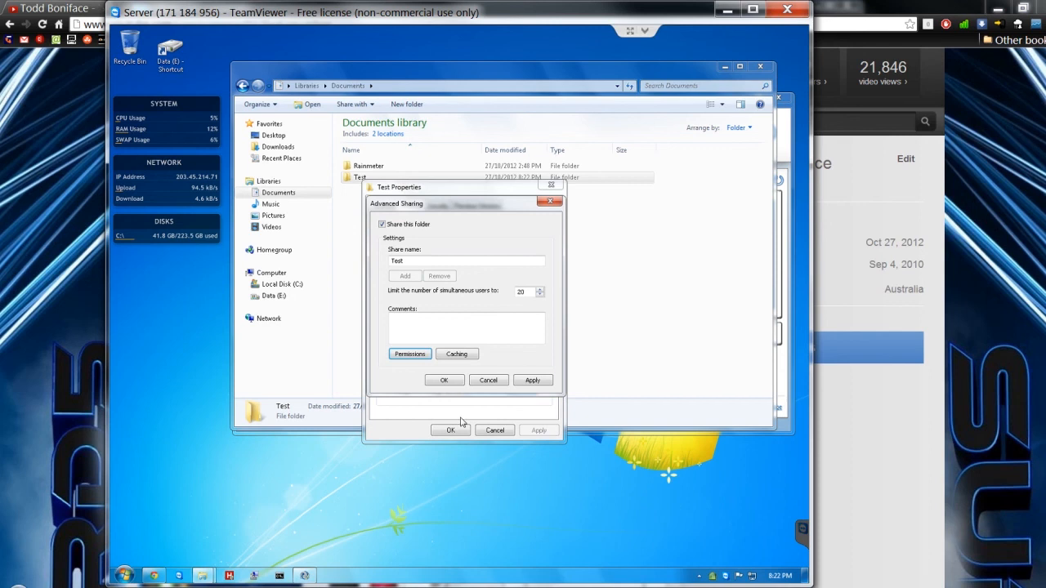
{"action": "left_click", "coordinate": [445, 379]}
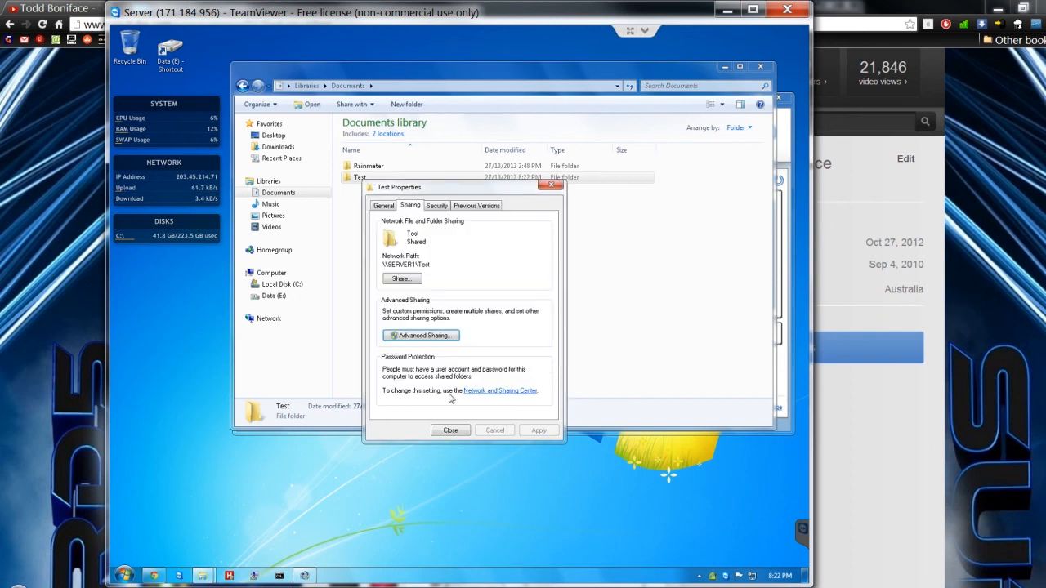
{"action": "left_click", "coordinate": [451, 430]}
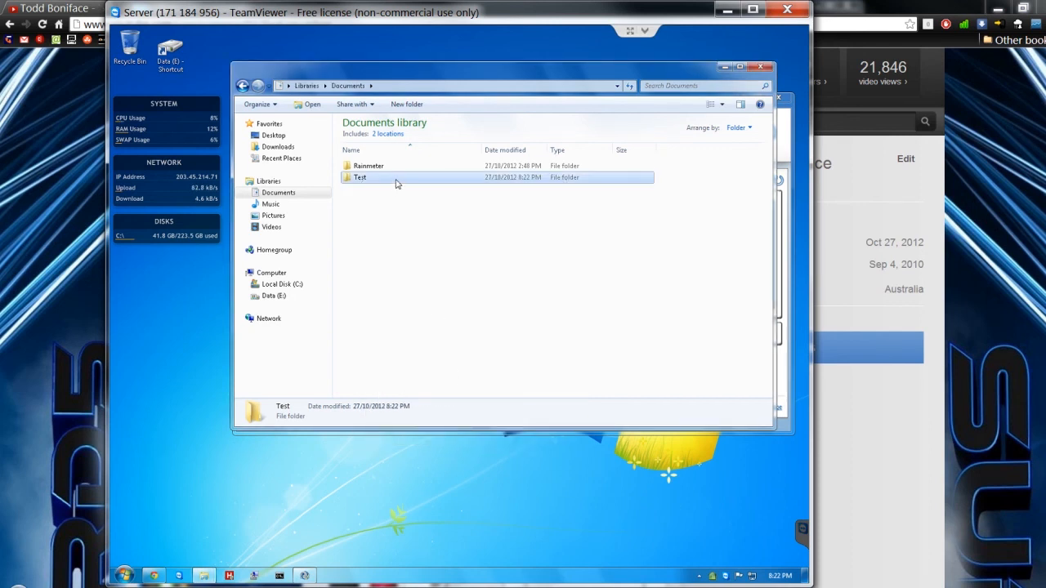
- On the local PC, collapse Computer and expand Network to list SERVER1's shares
{"action": "double_click", "coordinate": [360, 176]}
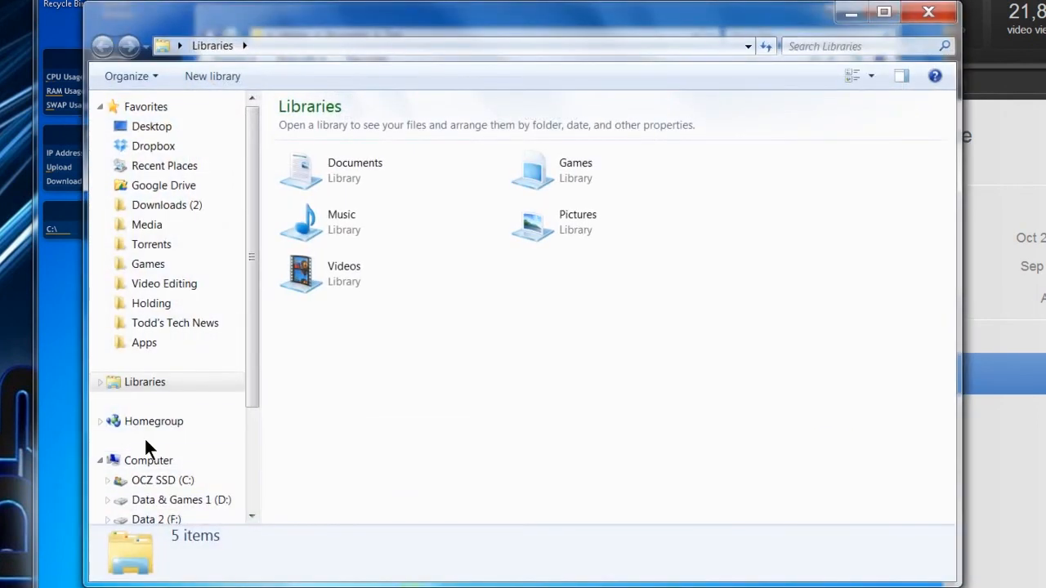
{"action": "left_click", "coordinate": [100, 461]}
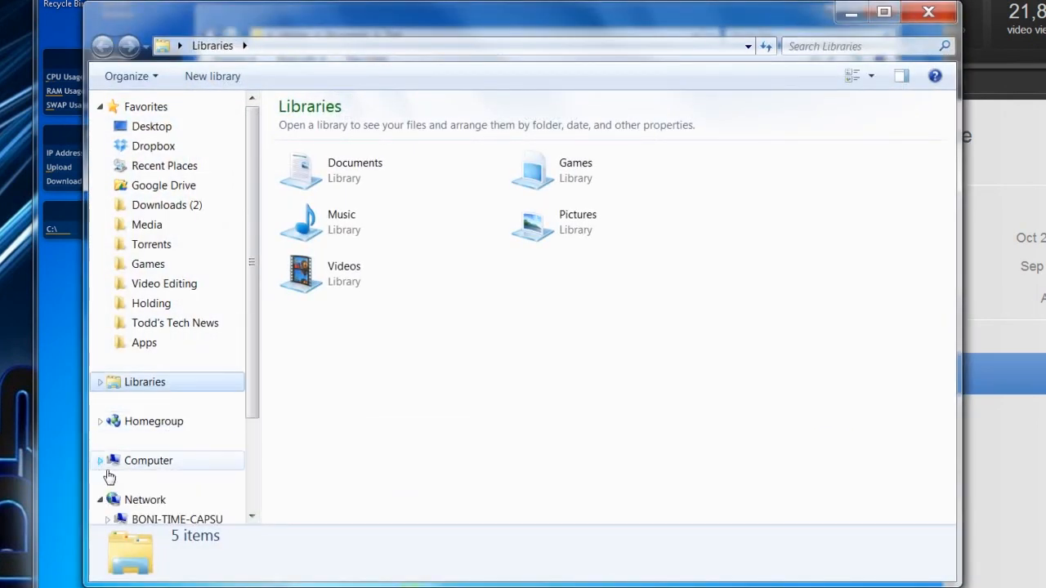
{"action": "left_click", "coordinate": [144, 500]}
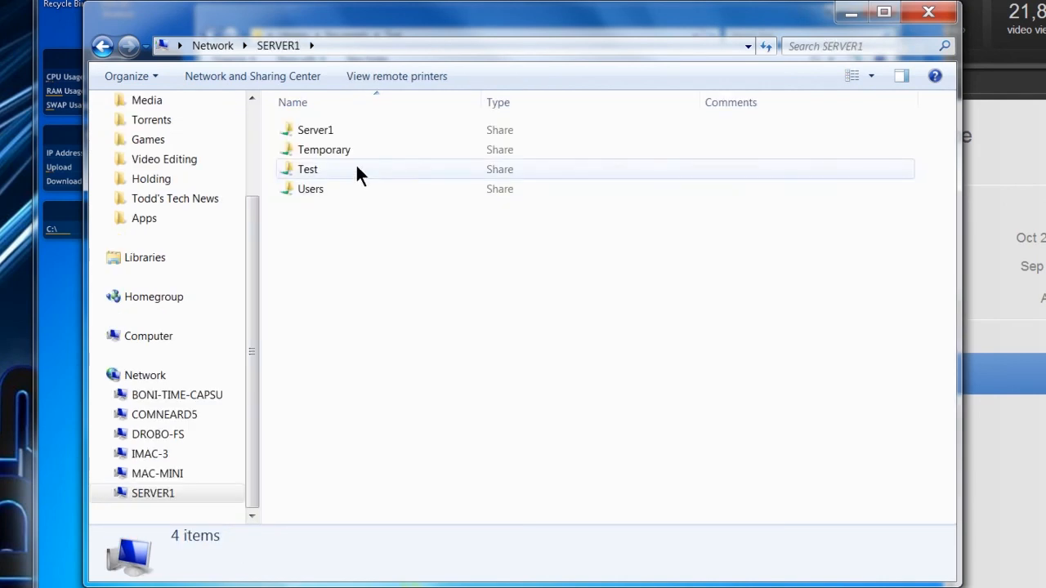
- Attempt to open SERVER1's Test share twice, dismissing the access-denied Network Error each time
{"action": "double_click", "coordinate": [307, 168]}
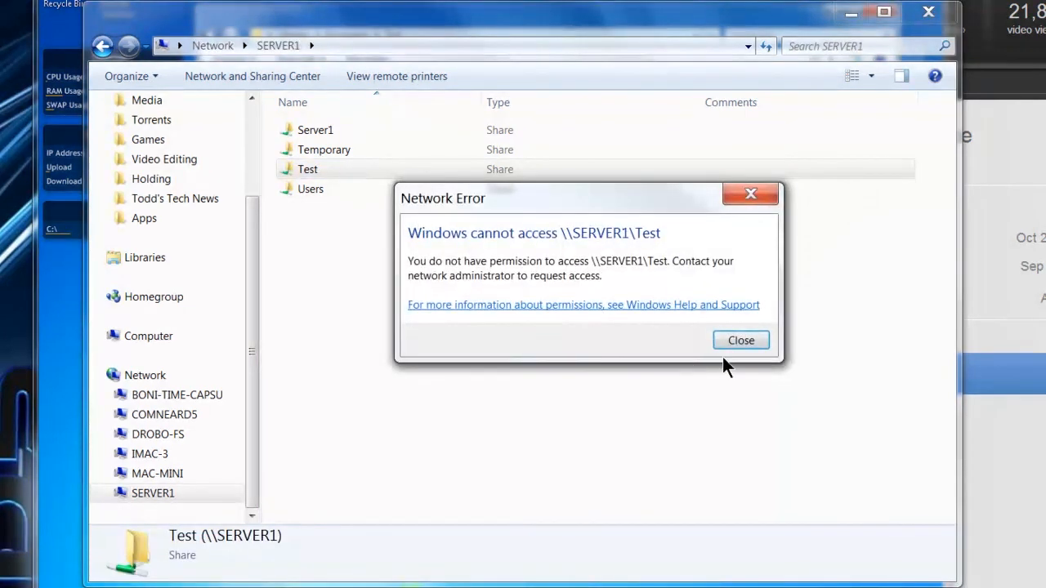
{"action": "left_click", "coordinate": [740, 340]}
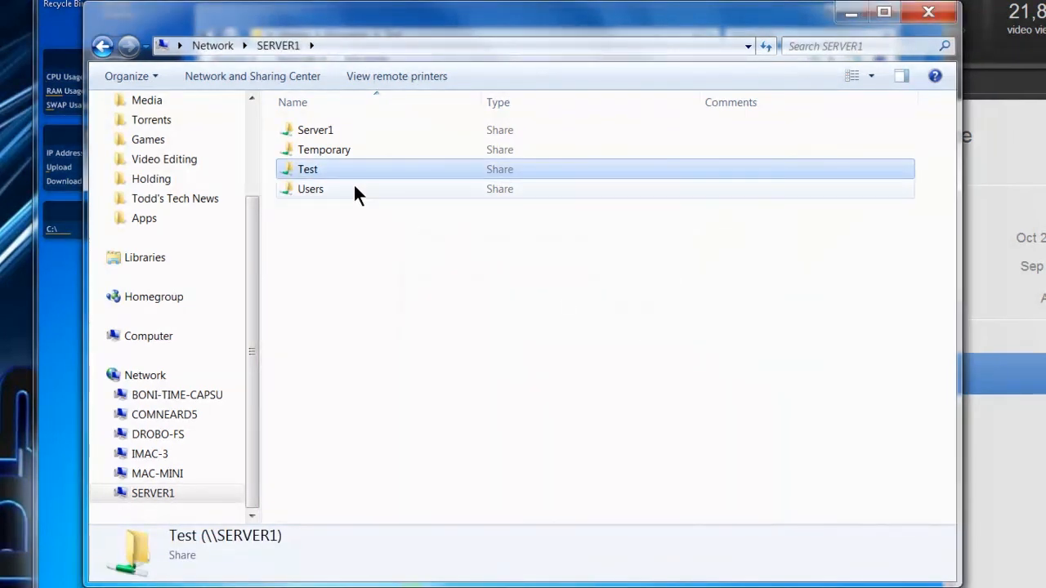
{"action": "double_click", "coordinate": [307, 169]}
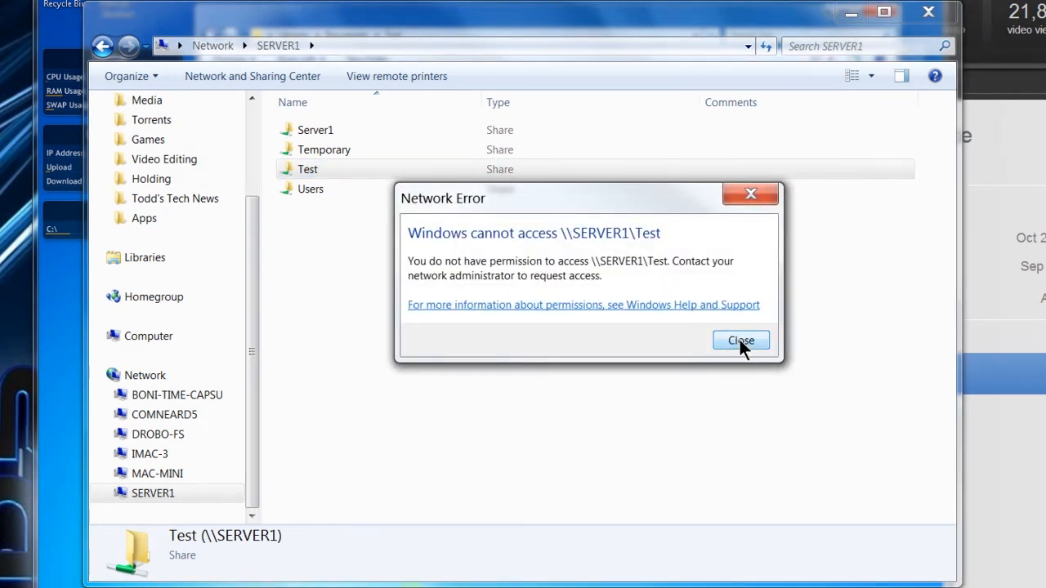
{"action": "left_click", "coordinate": [740, 342]}
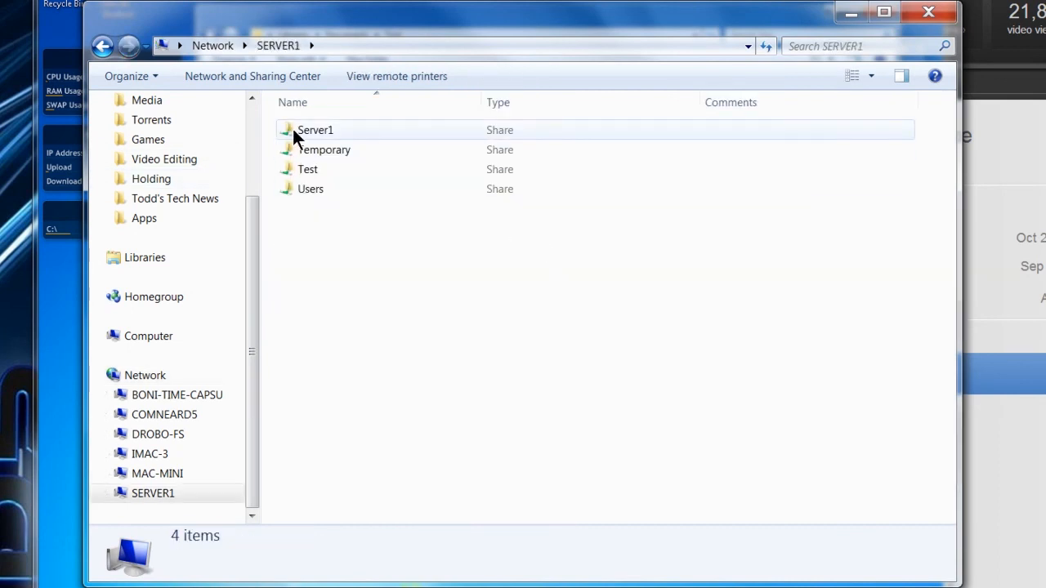
- Browse into SERVER1's Users share and its admin folder
{"action": "double_click", "coordinate": [310, 190]}
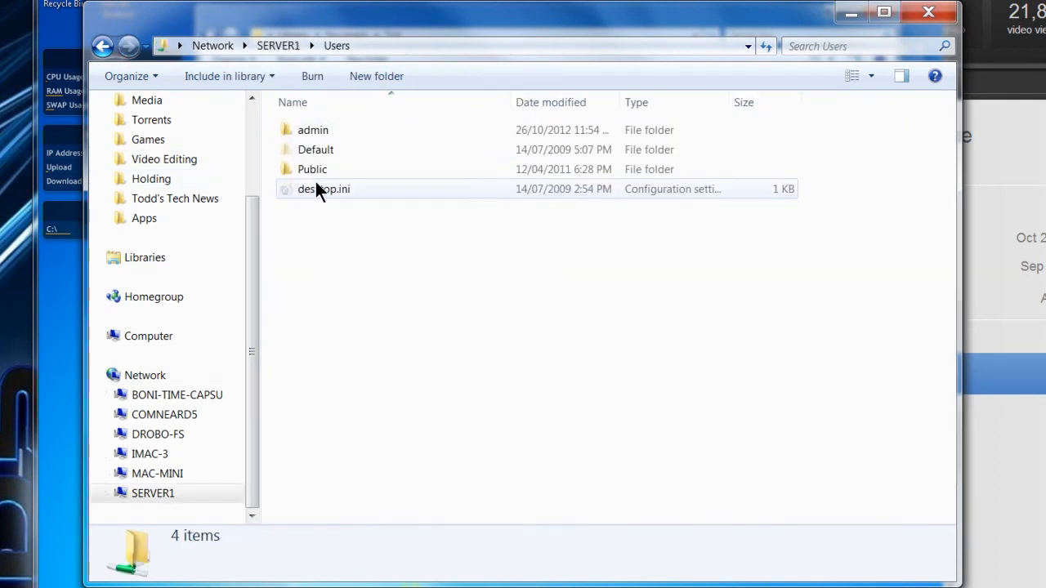
{"action": "double_click", "coordinate": [314, 131]}
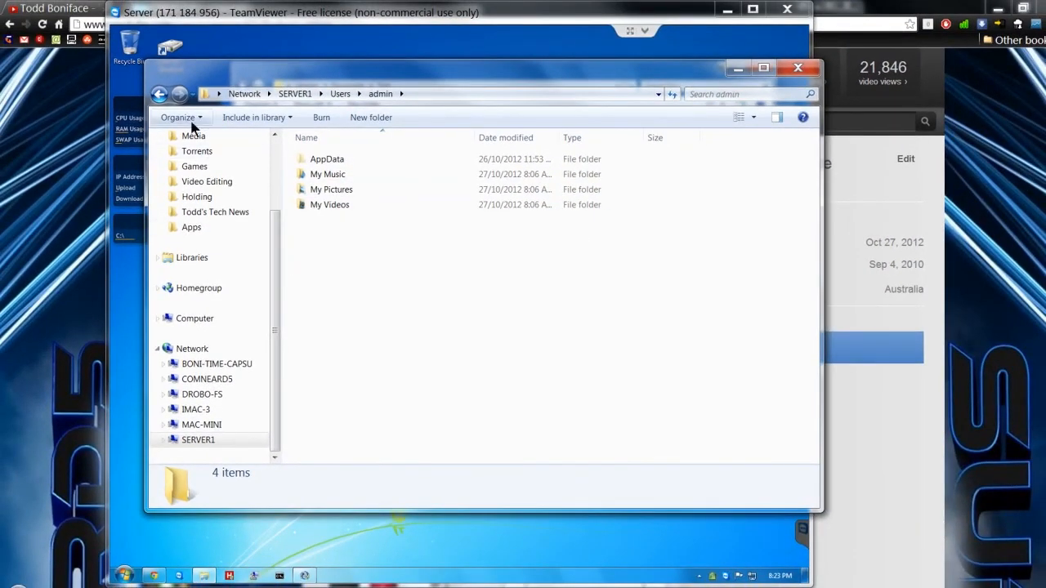
- Close the server's Explorer window to return to Intel RST's Manage Volume page
{"action": "left_click", "coordinate": [294, 93]}
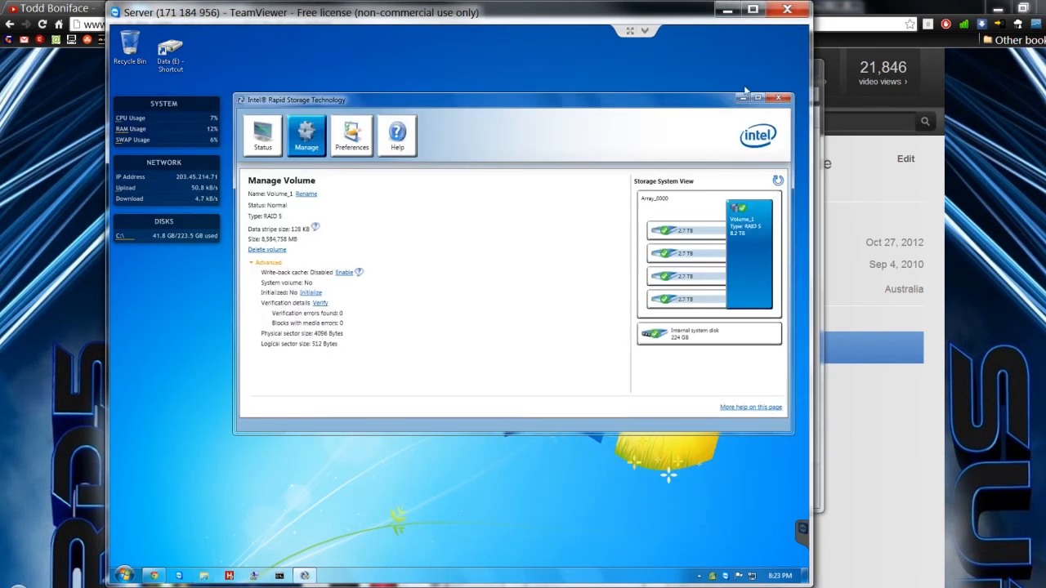
{"action": "mouse_move", "coordinate": [693, 104]}
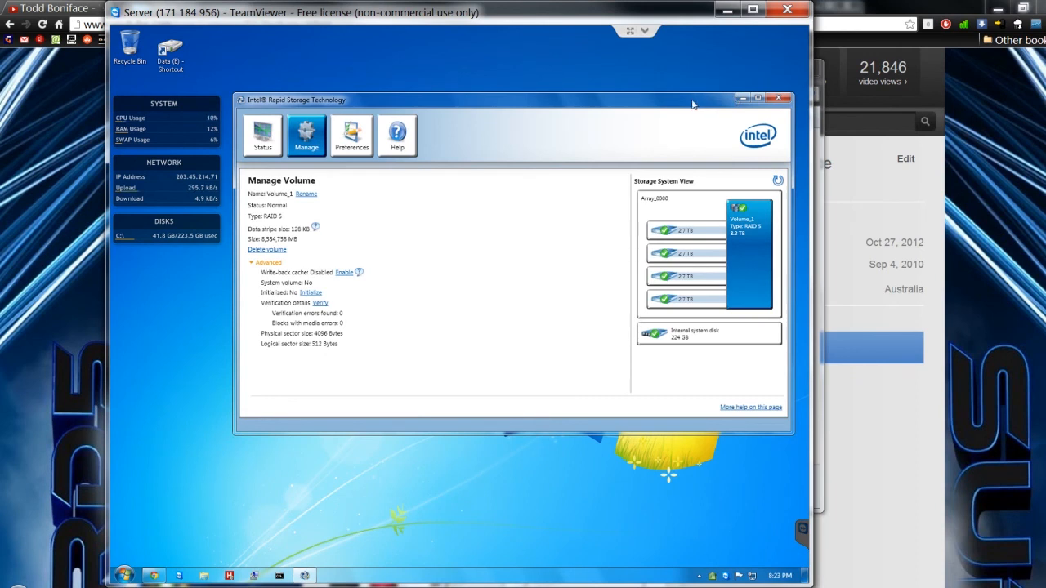